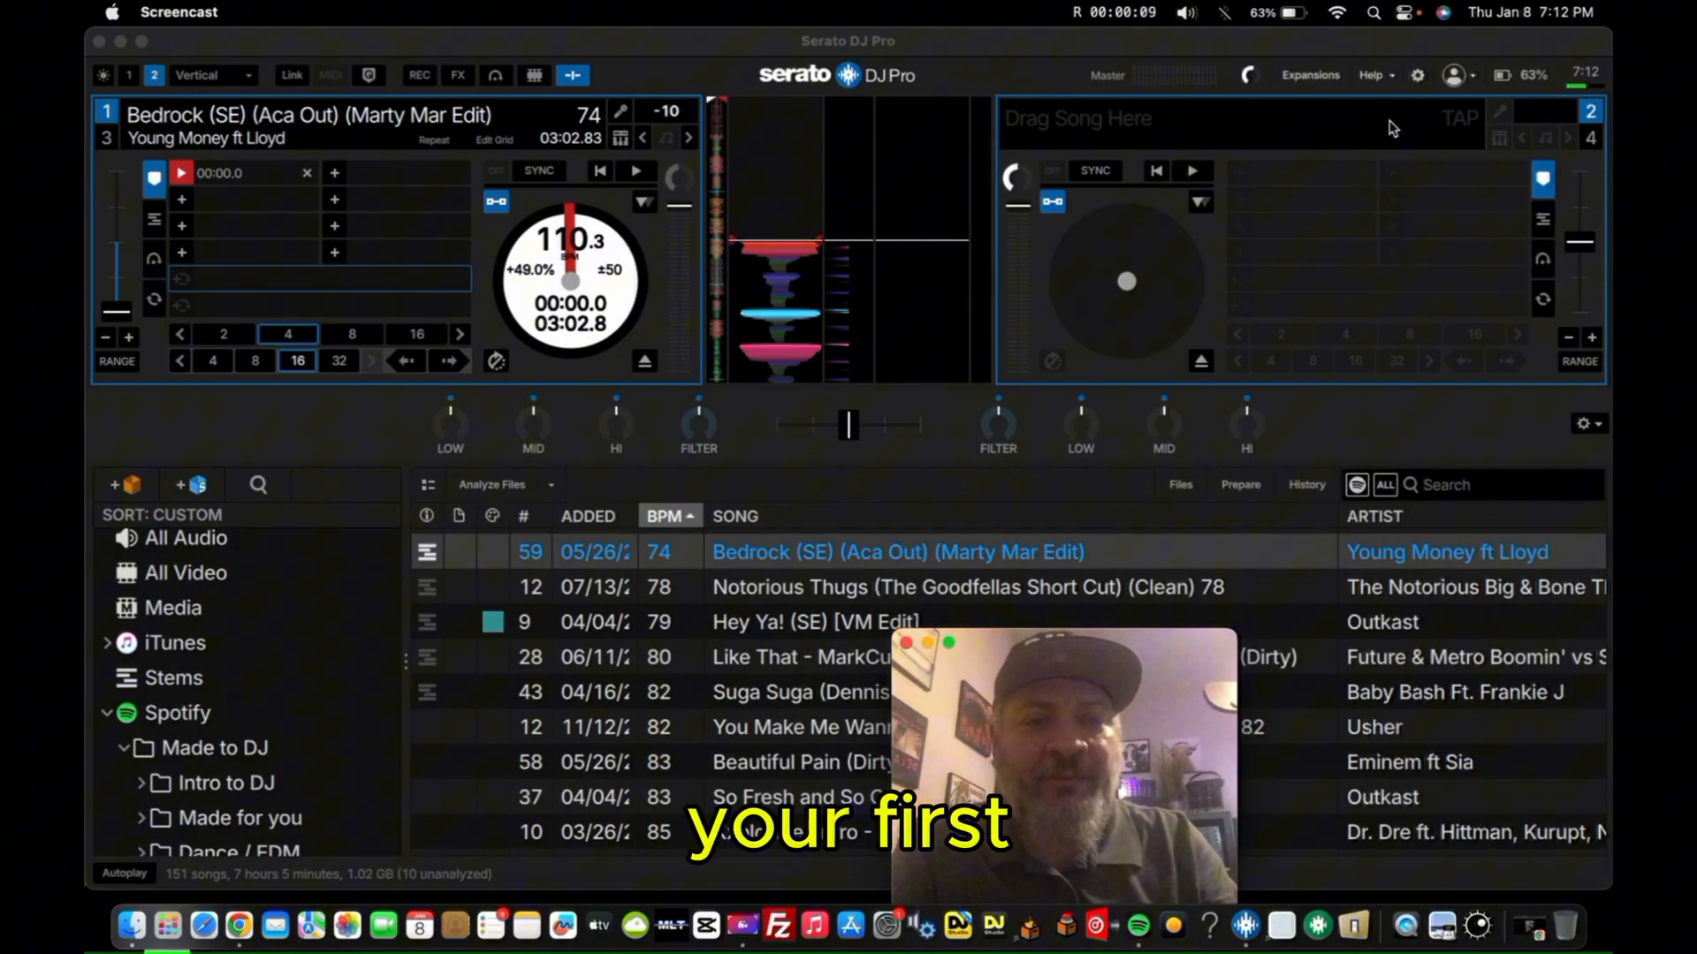
- Open Setup and enable Analyze Stems on song load, accepting the performance warning
{"action": "left_click", "coordinate": [1417, 74]}
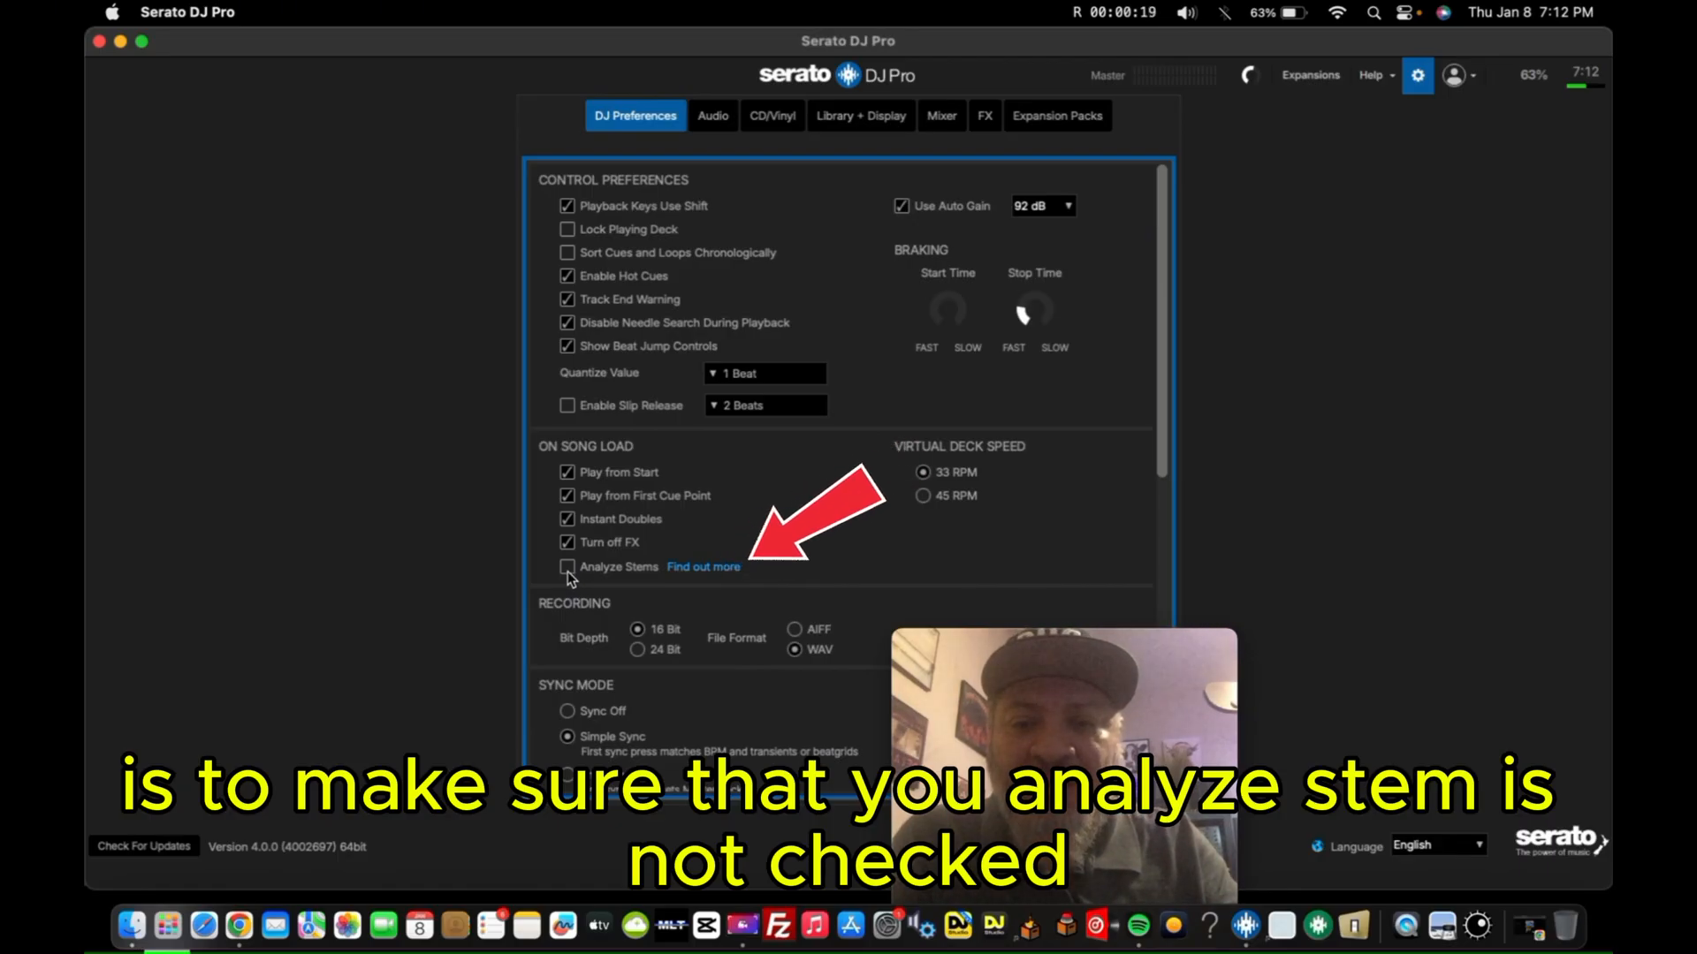
{"action": "left_click", "coordinate": [566, 568]}
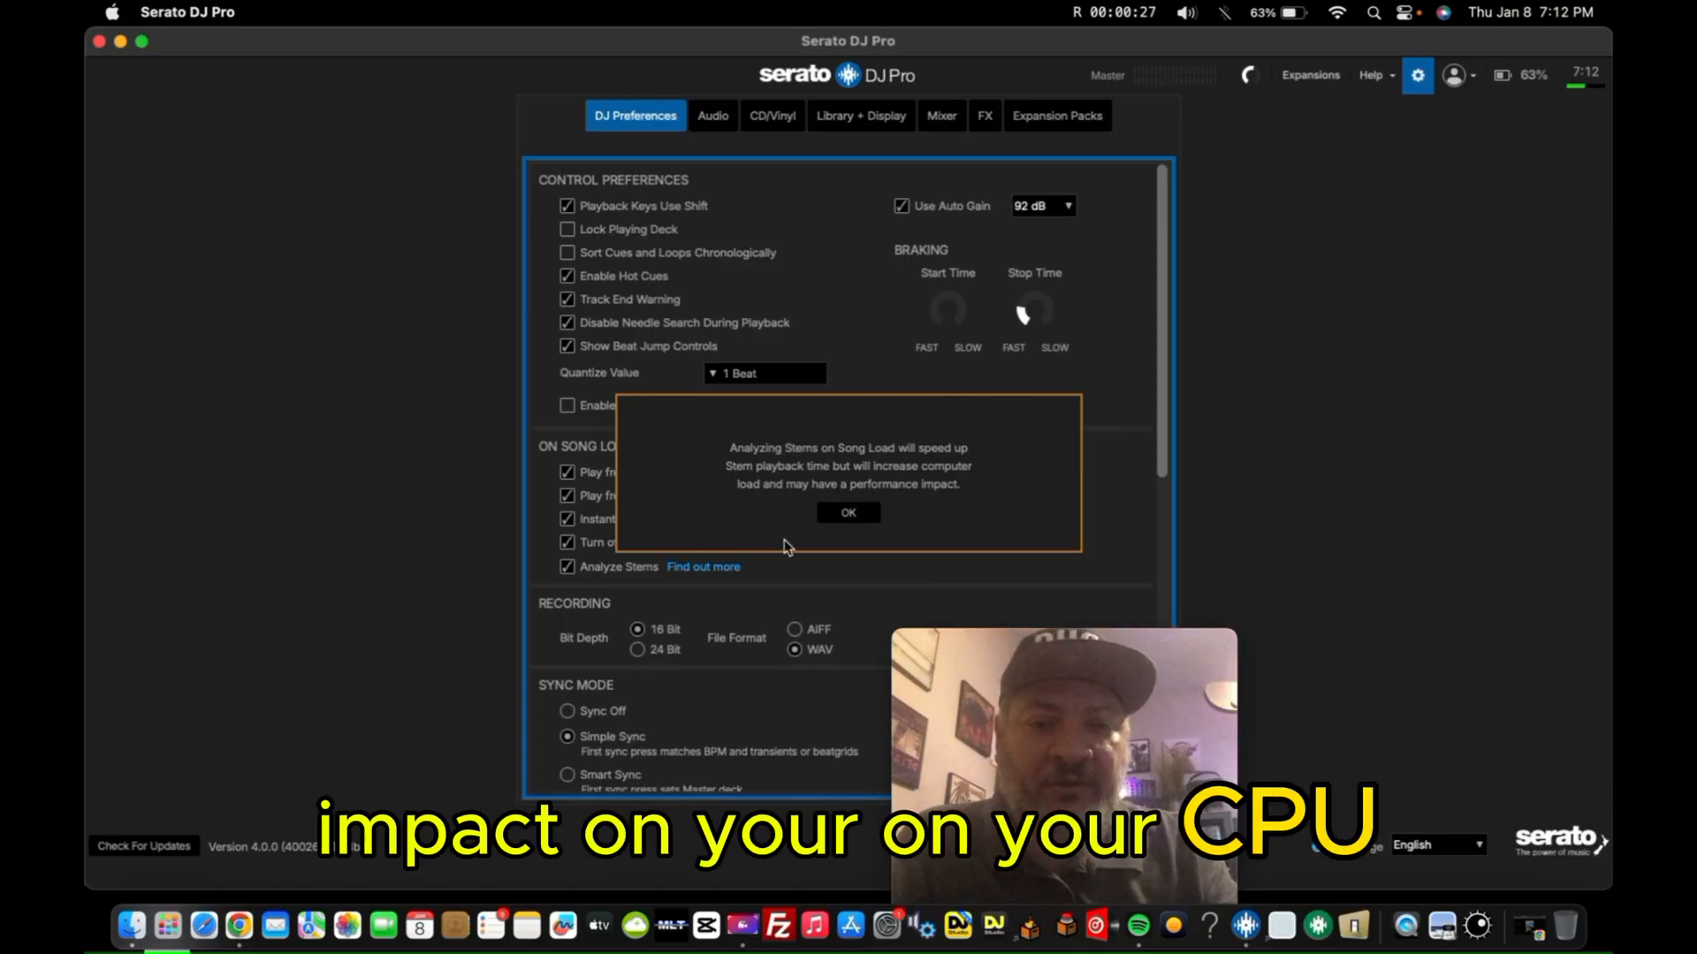
{"action": "left_click", "coordinate": [848, 511]}
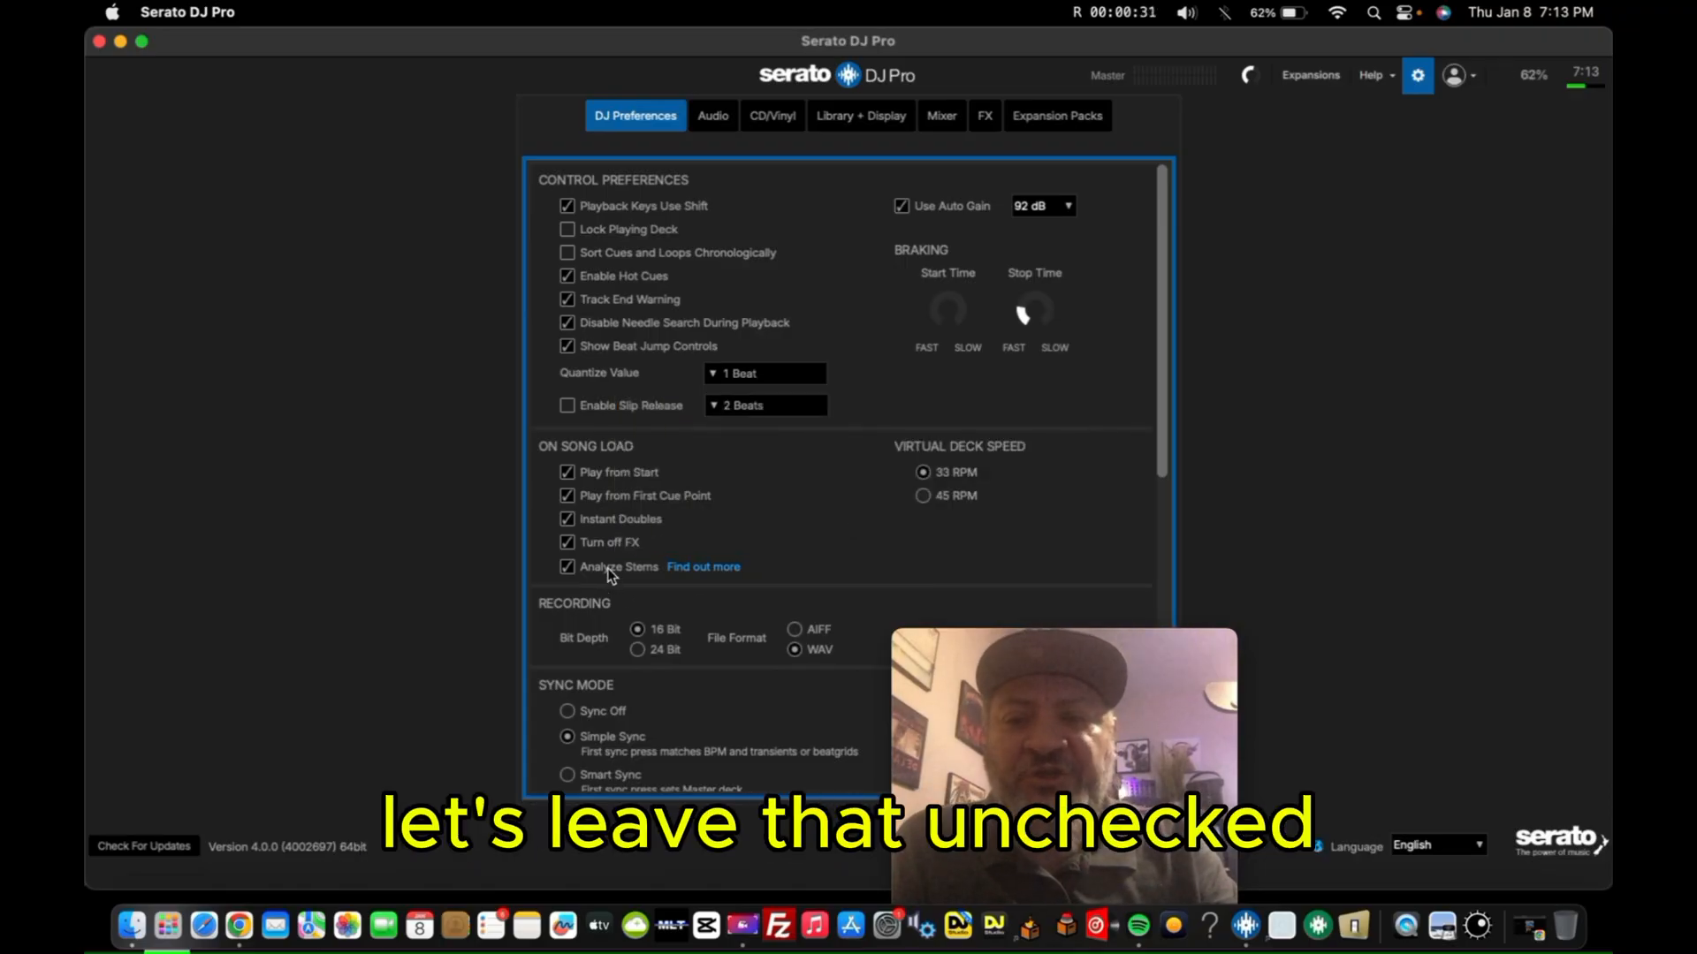
- Close Setup, pick a track from the library and start it playing on deck 1
{"action": "left_click", "coordinate": [567, 565]}
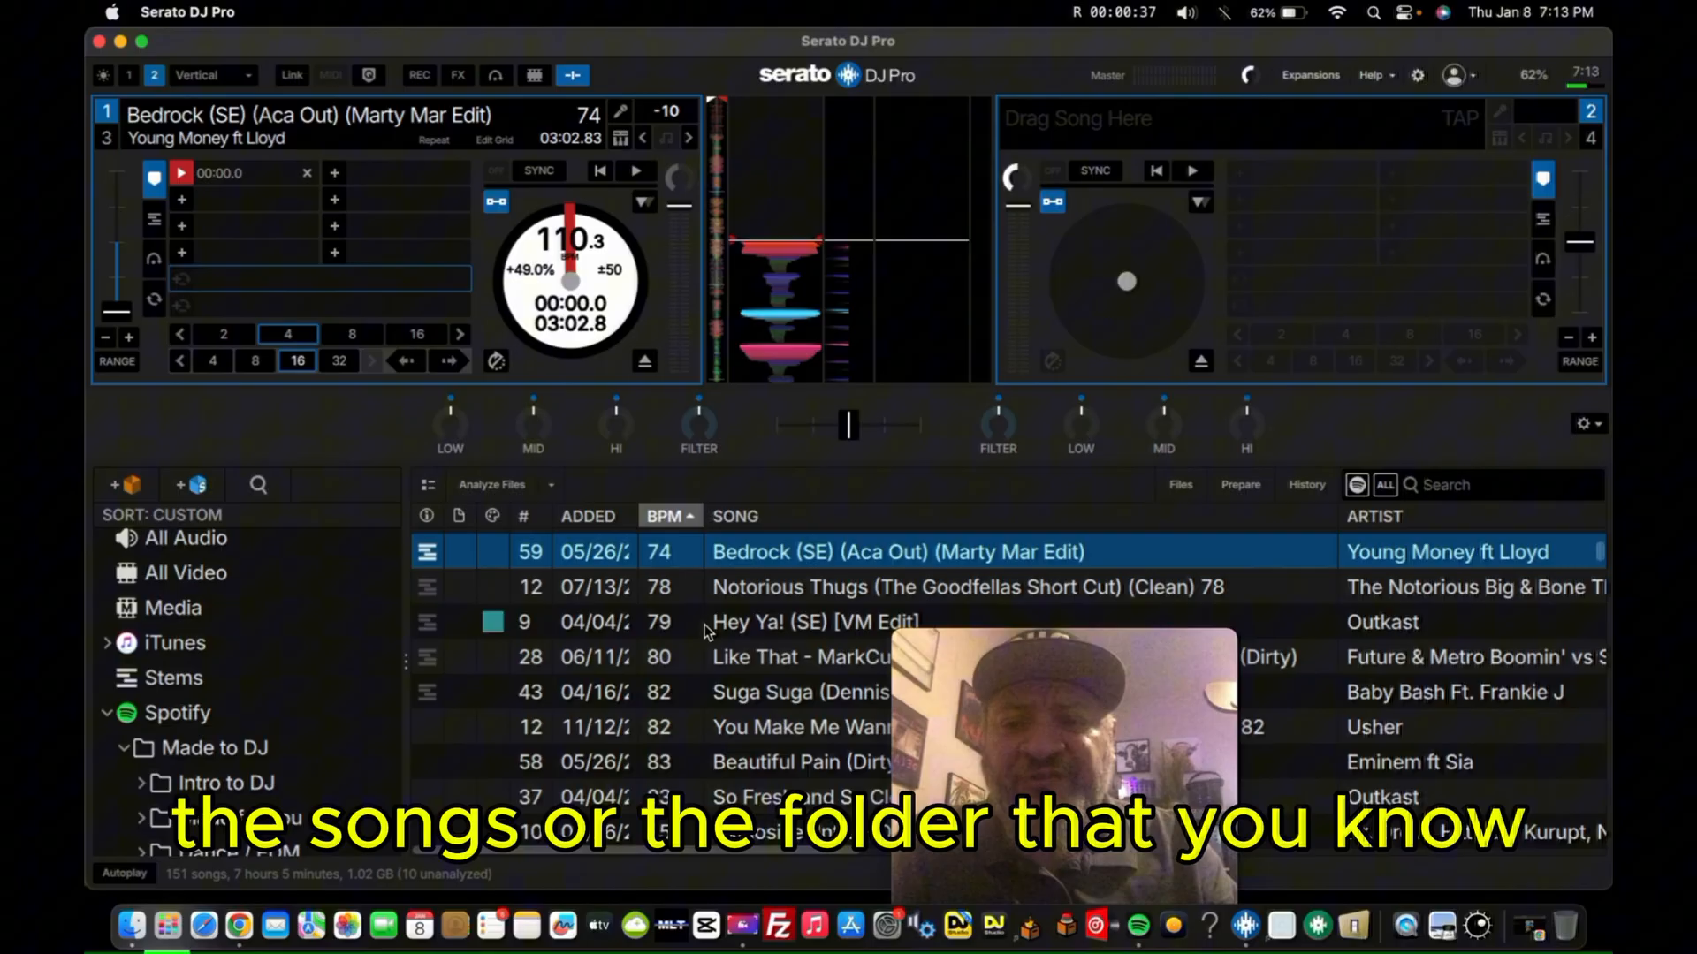
{"action": "left_click", "coordinate": [811, 621]}
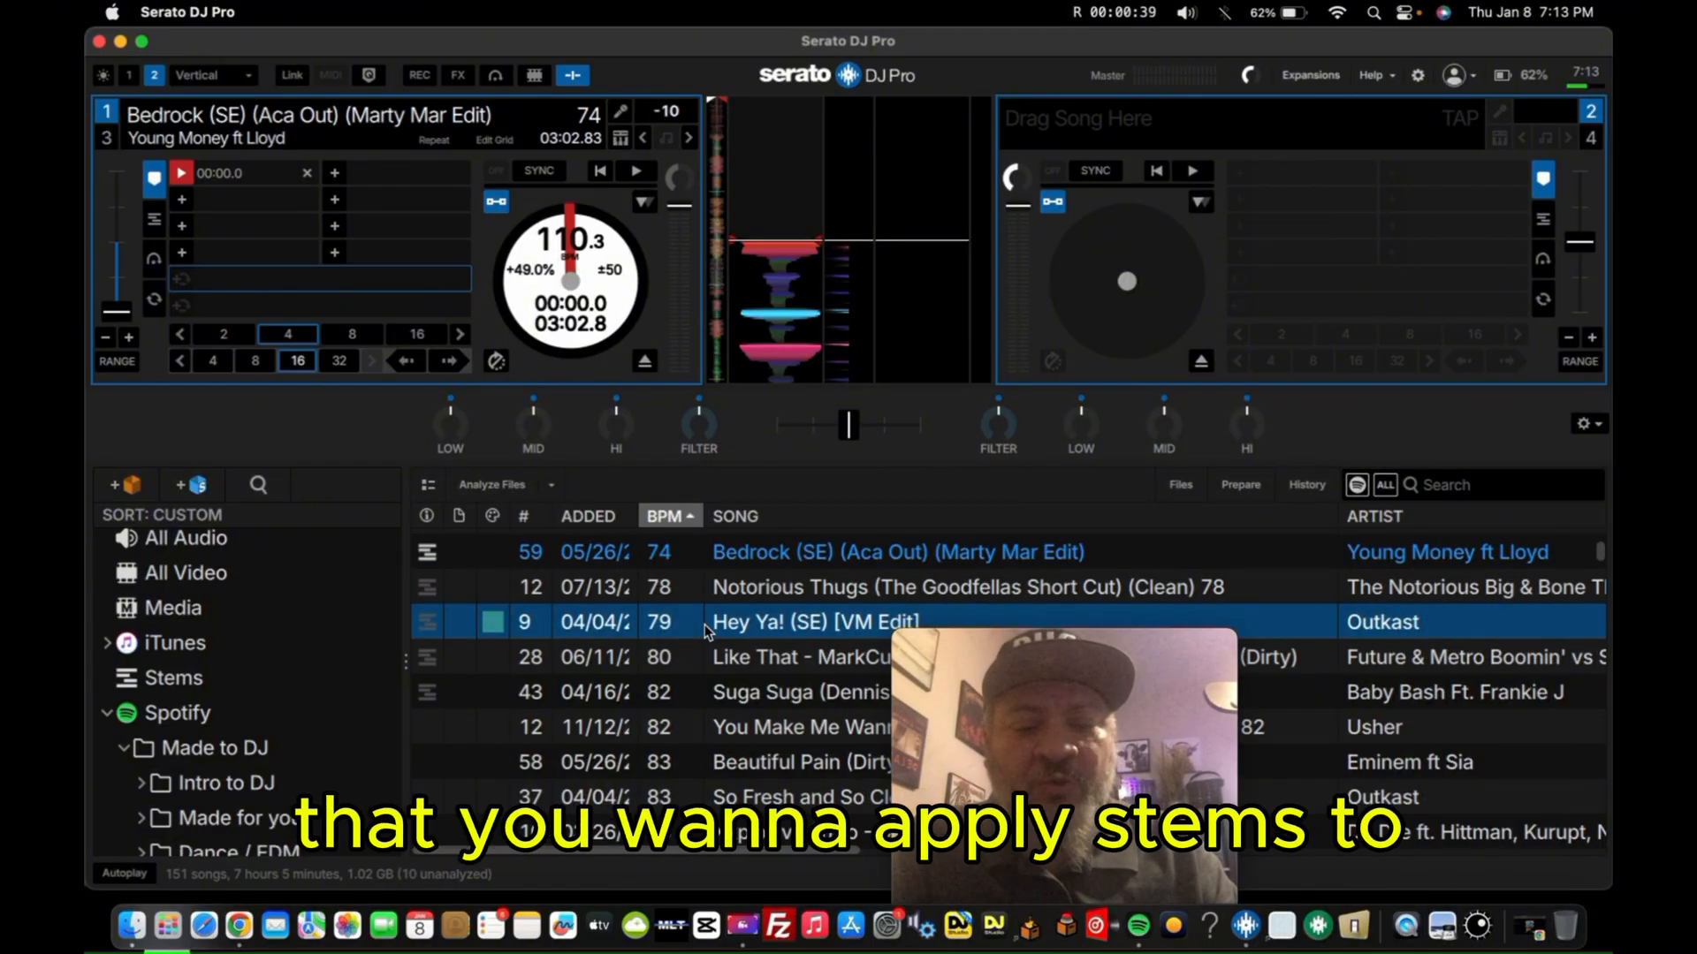
{"action": "scroll", "scroll_direction": "down", "scroll_amount": 3}
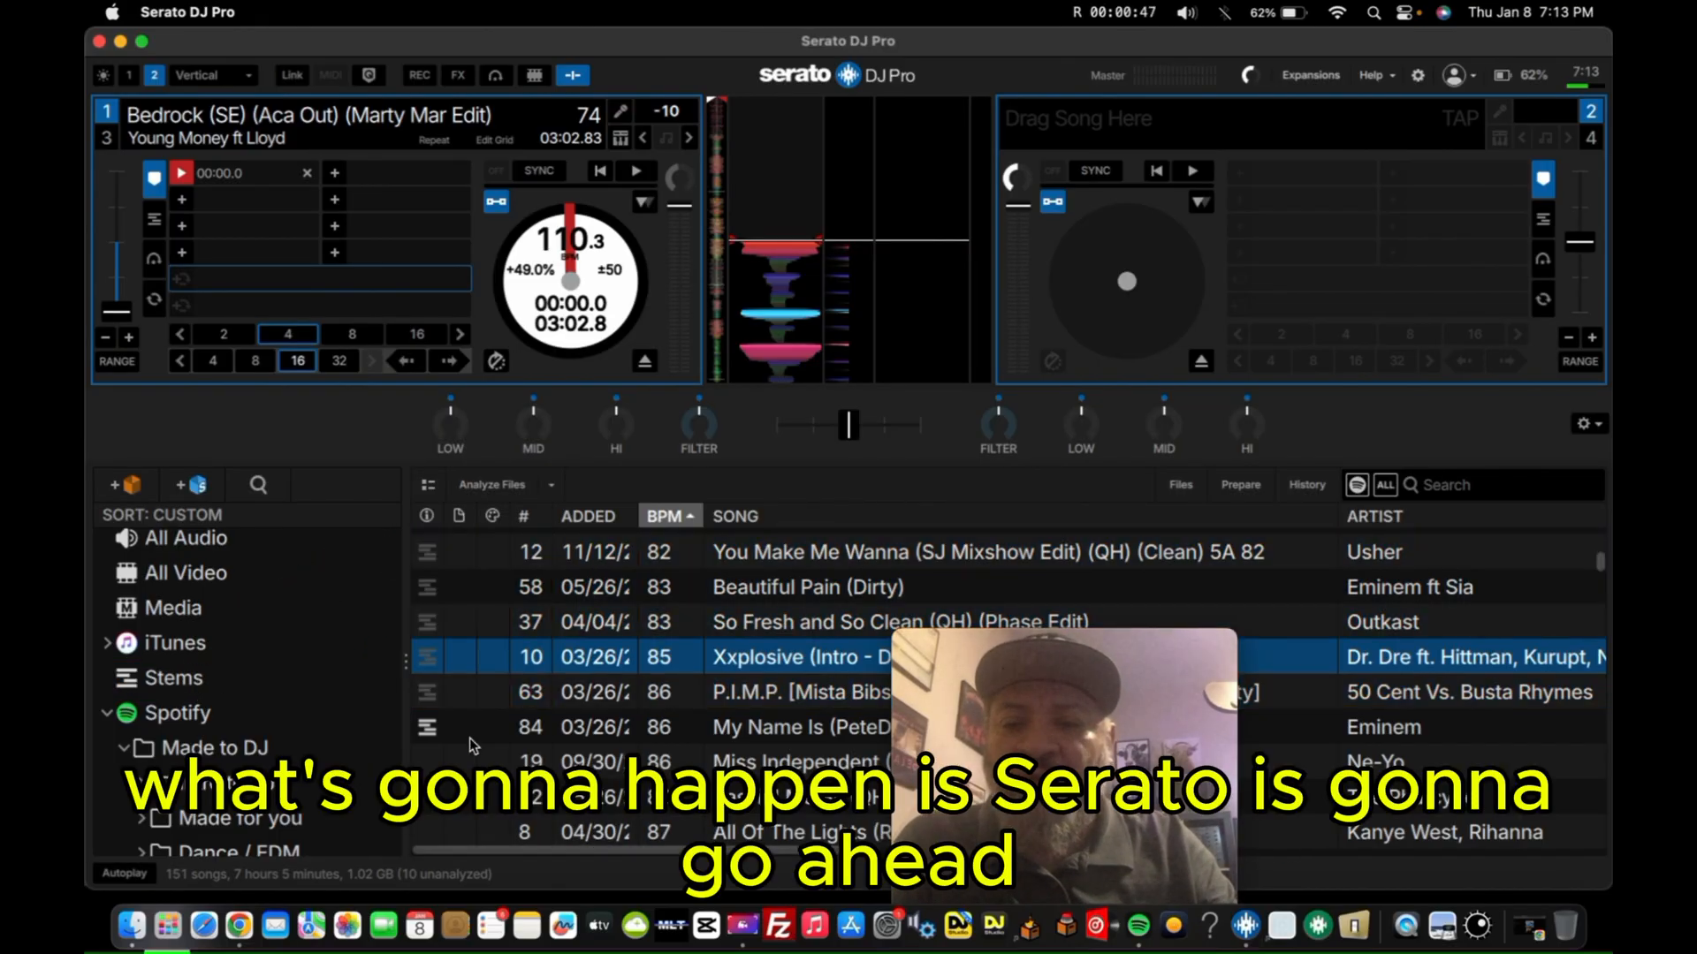
{"action": "left_click", "coordinate": [127, 748]}
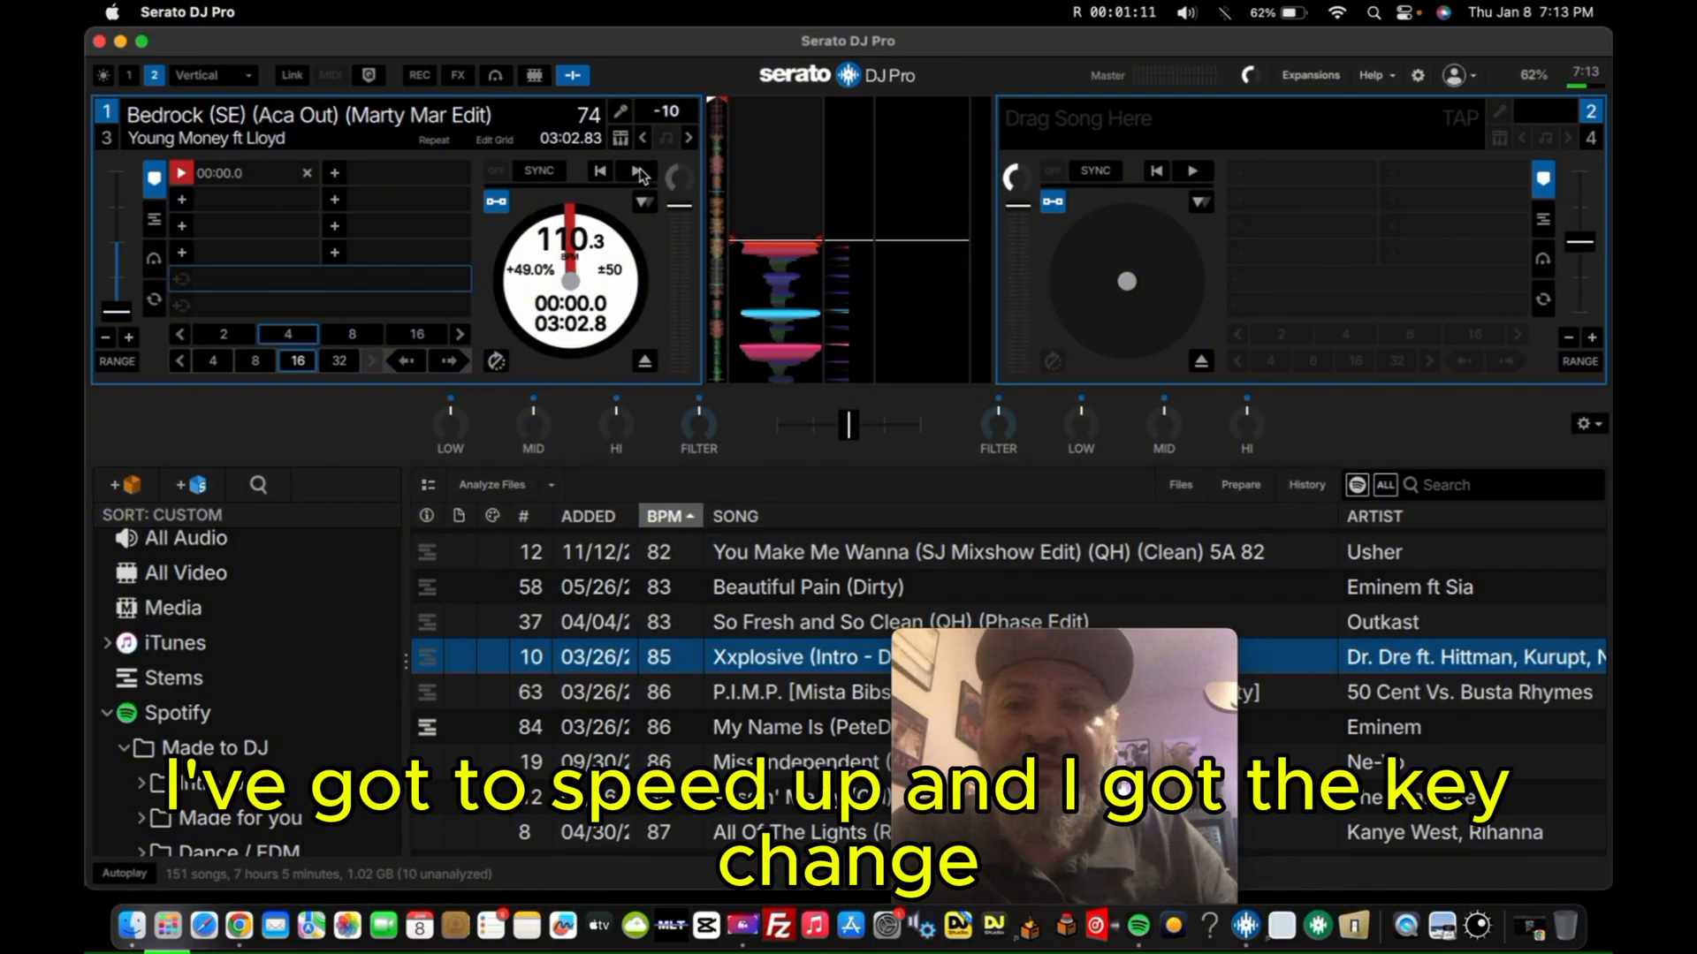
{"action": "left_click", "coordinate": [636, 171]}
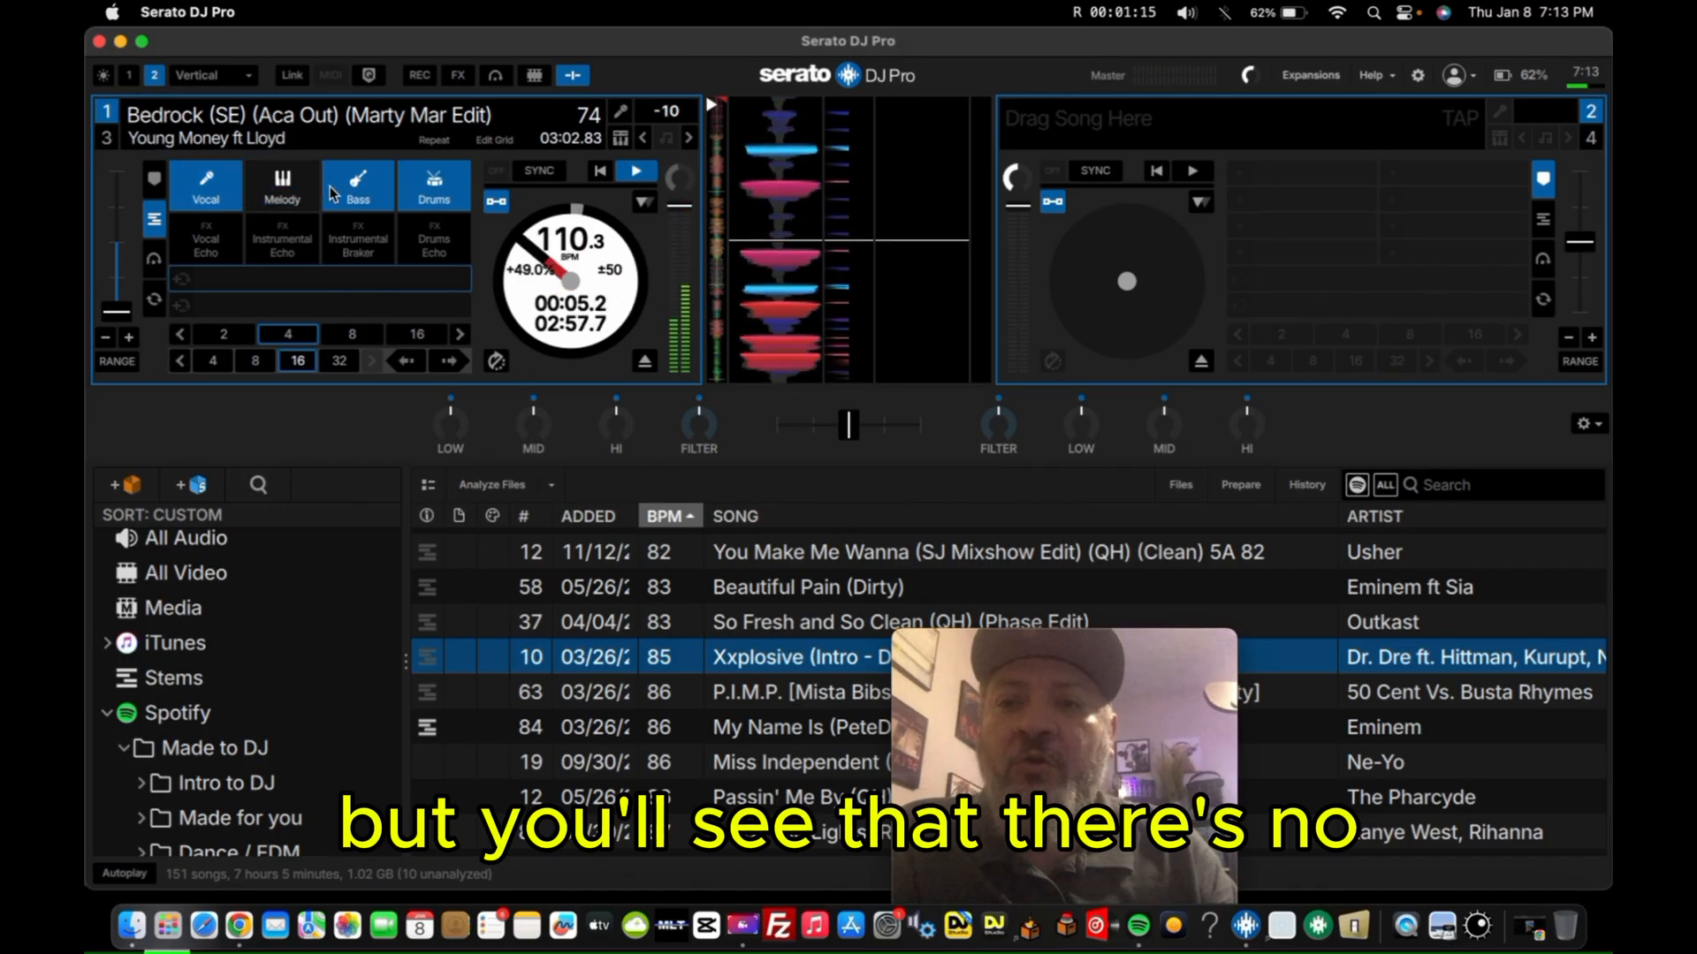
- Mute the deck 1 stems, then bring the bass and other stems back in
{"action": "left_click", "coordinate": [433, 184]}
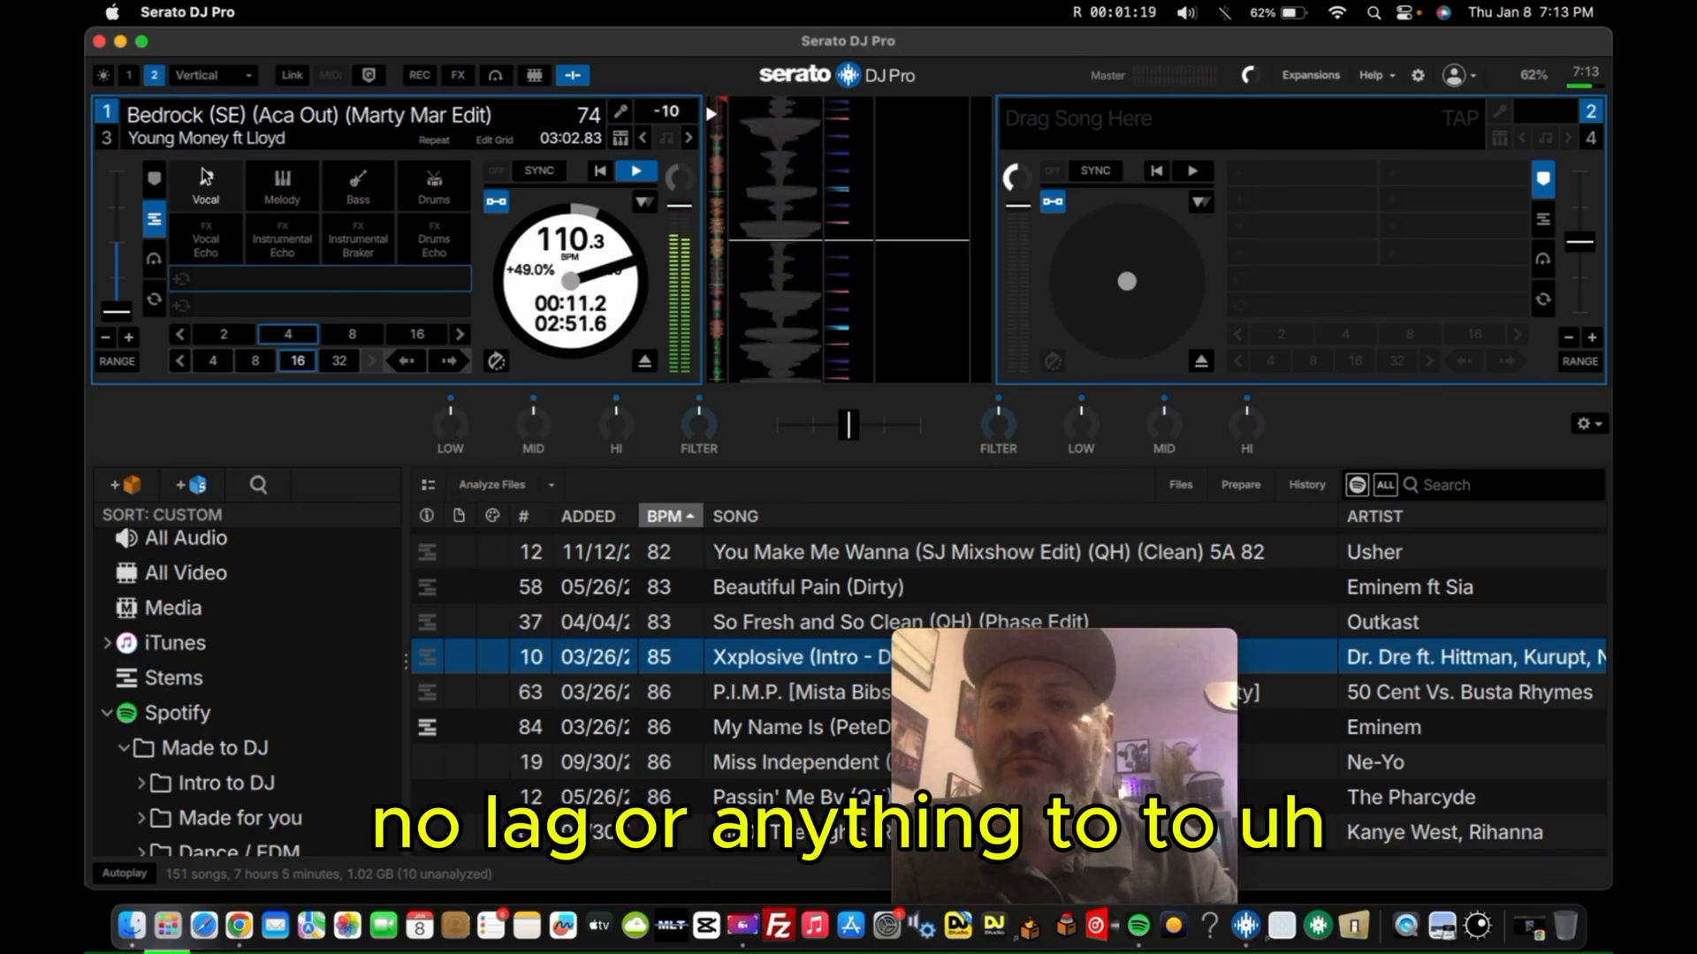
{"action": "left_click", "coordinate": [357, 186]}
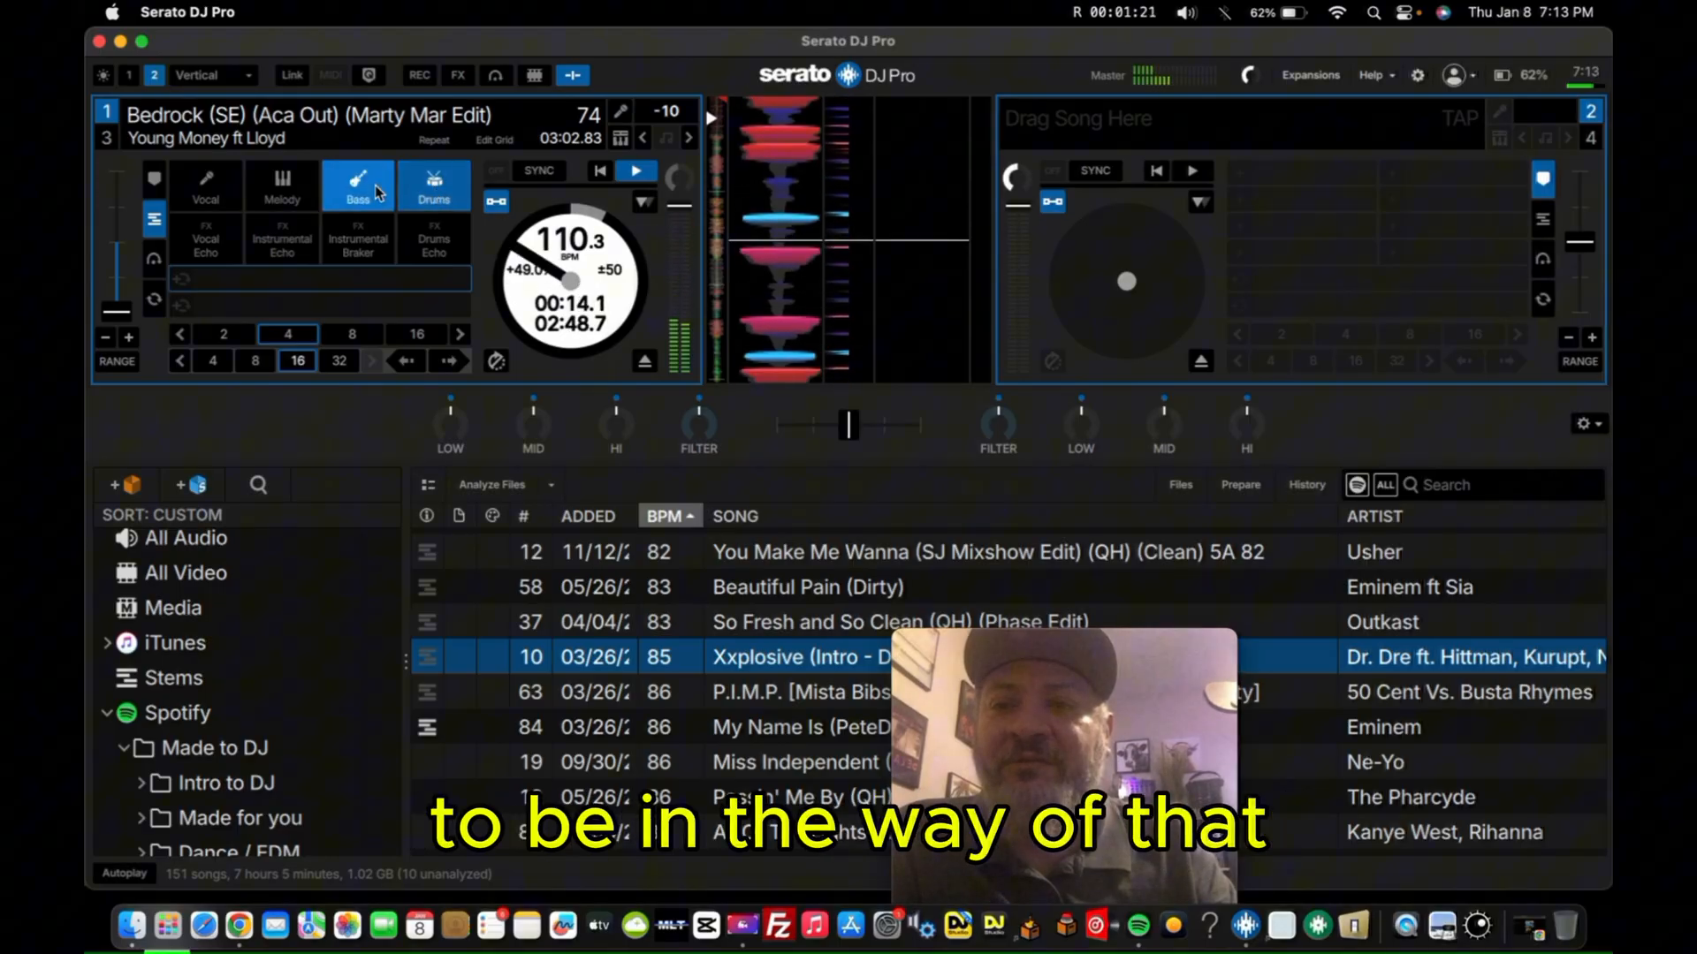
{"action": "left_click", "coordinate": [204, 184]}
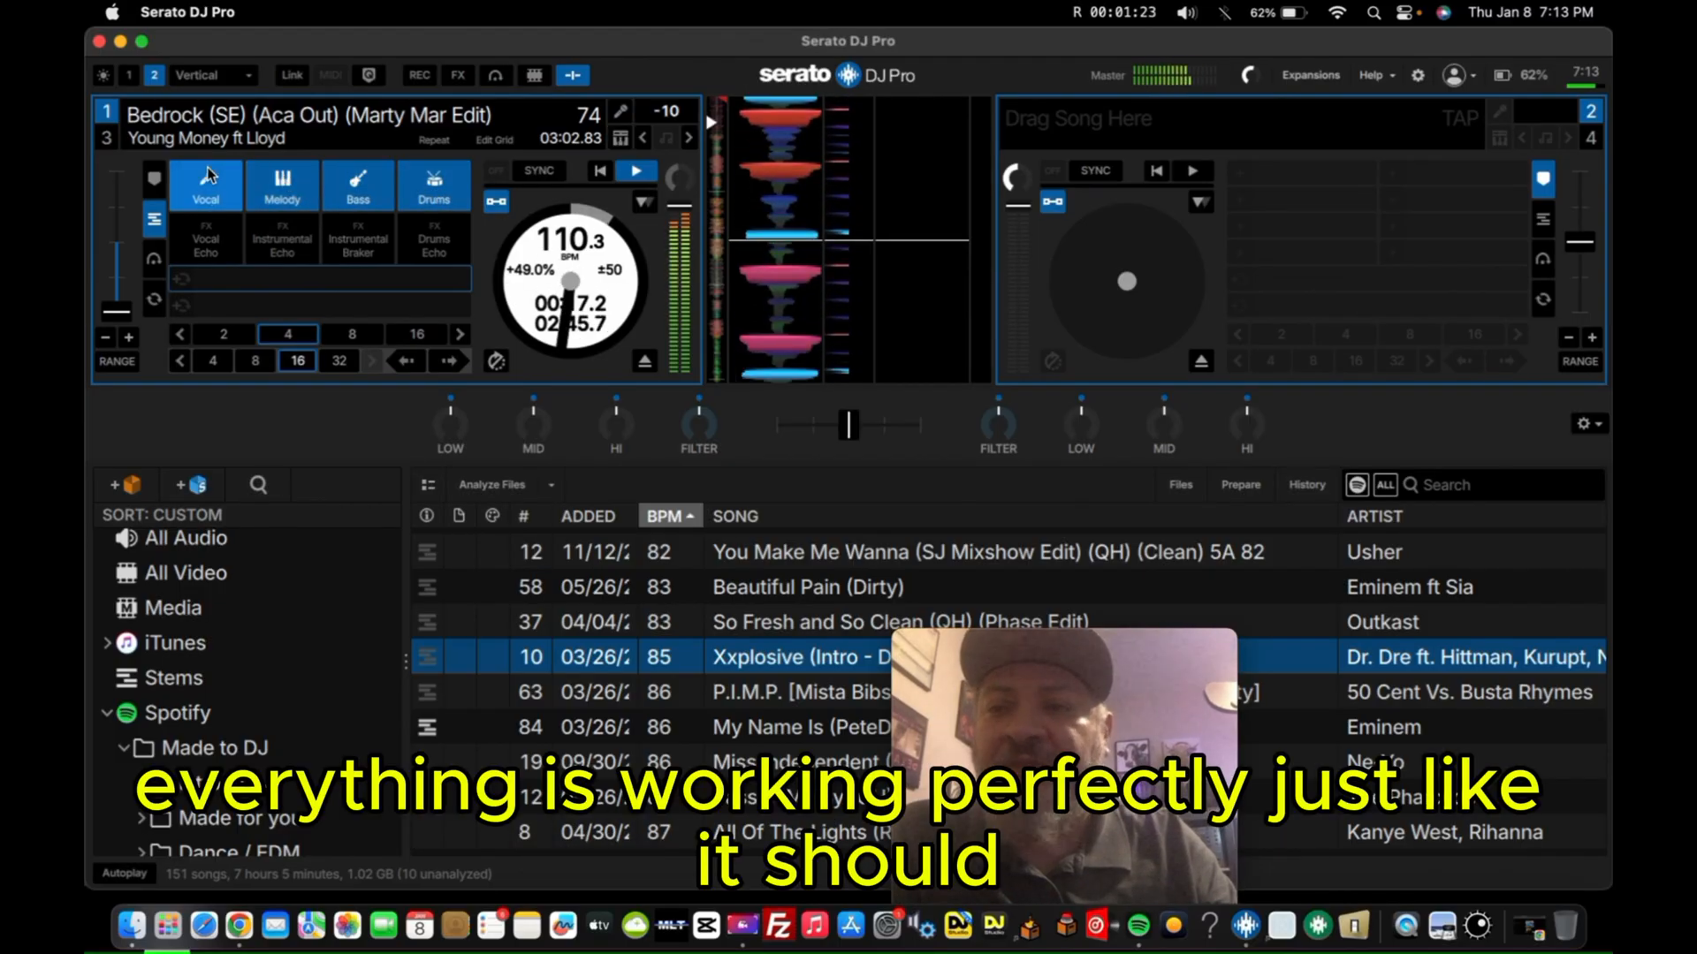
{"action": "left_click", "coordinate": [636, 171]}
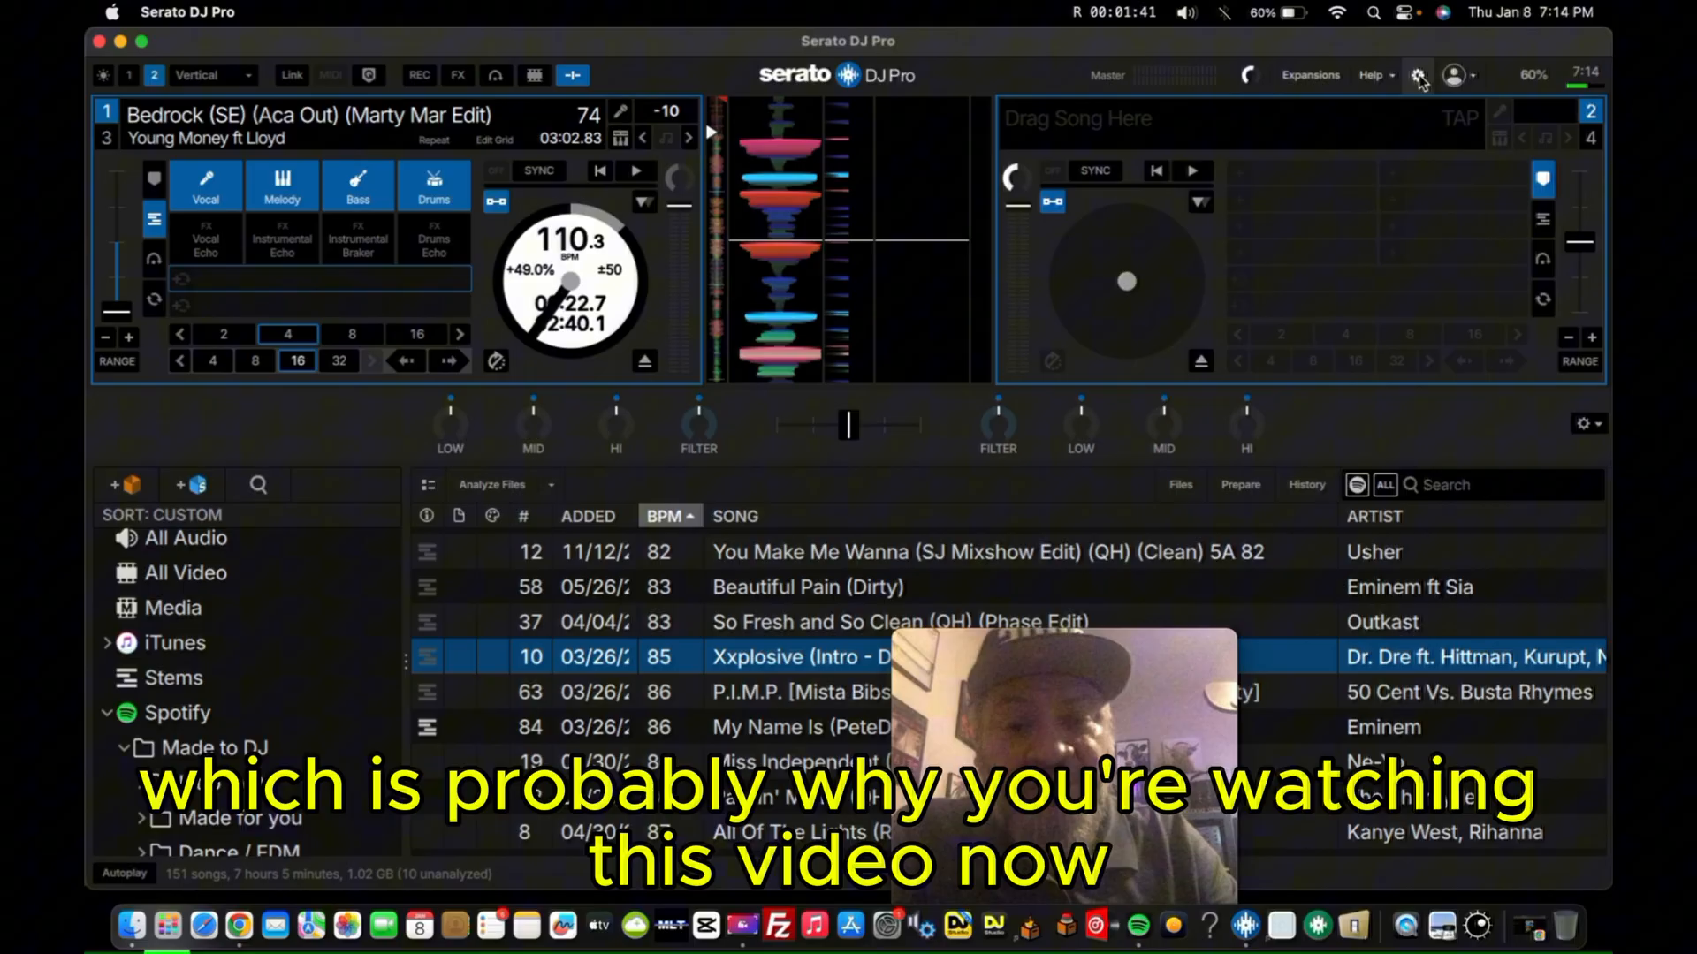
- Reopen Setup and toggle Analyze Stems on, past the warning, then back off
{"action": "left_click", "coordinate": [1417, 76]}
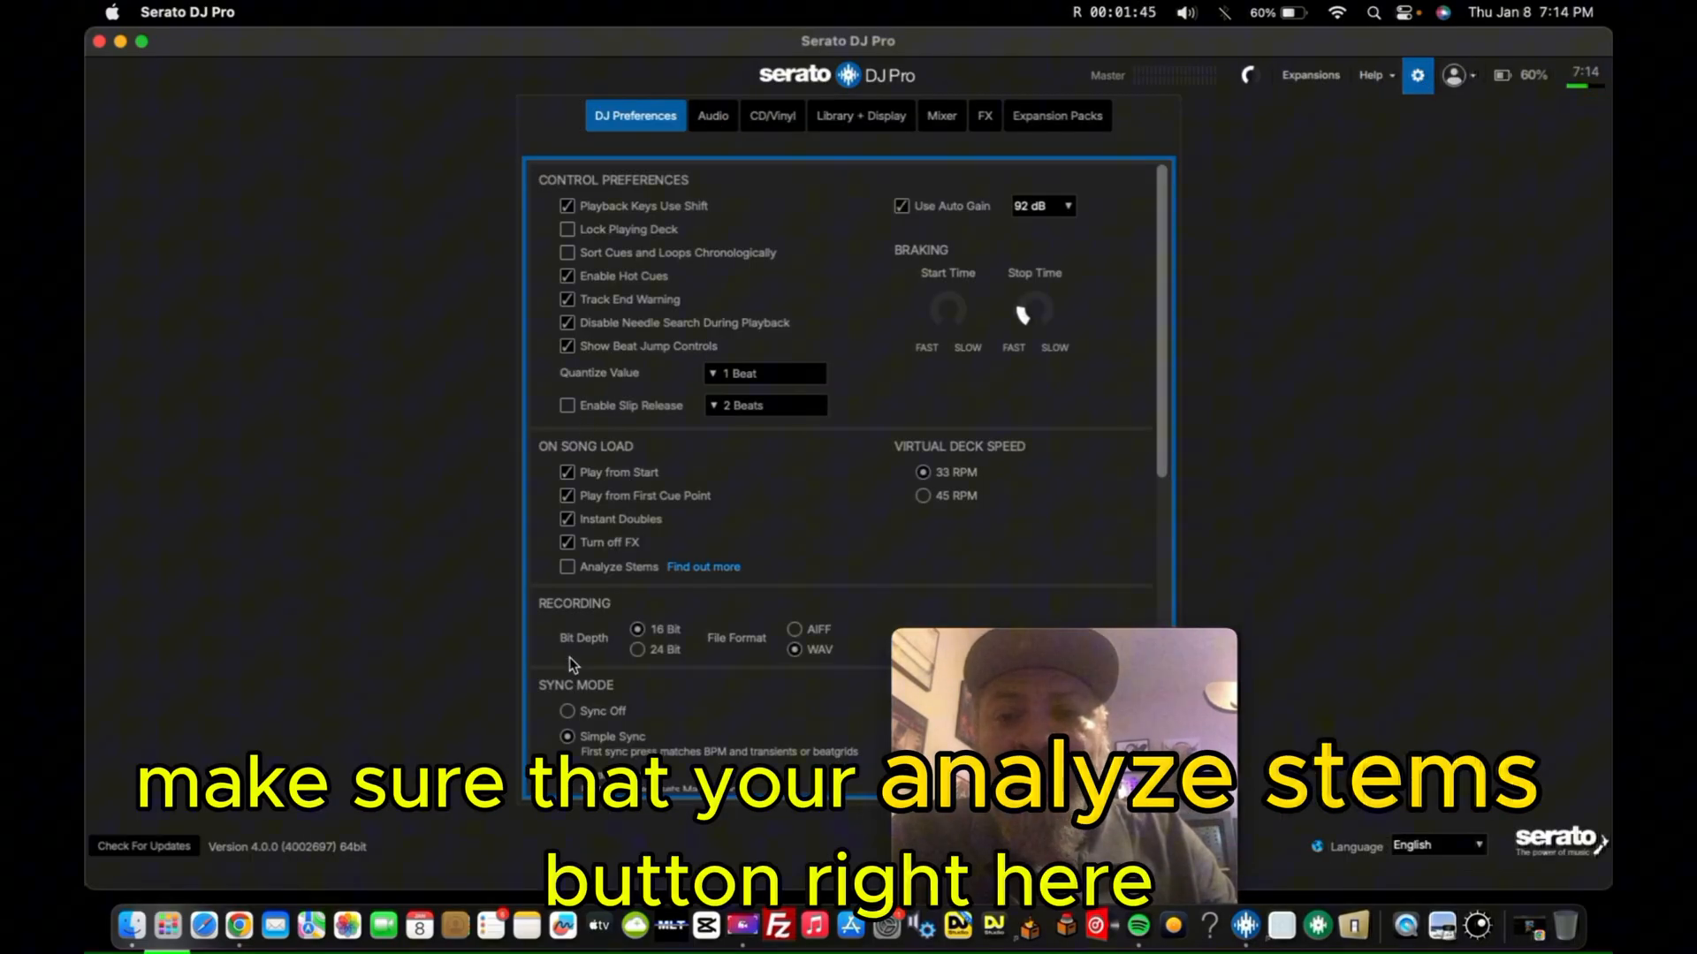
{"action": "left_click", "coordinate": [567, 565]}
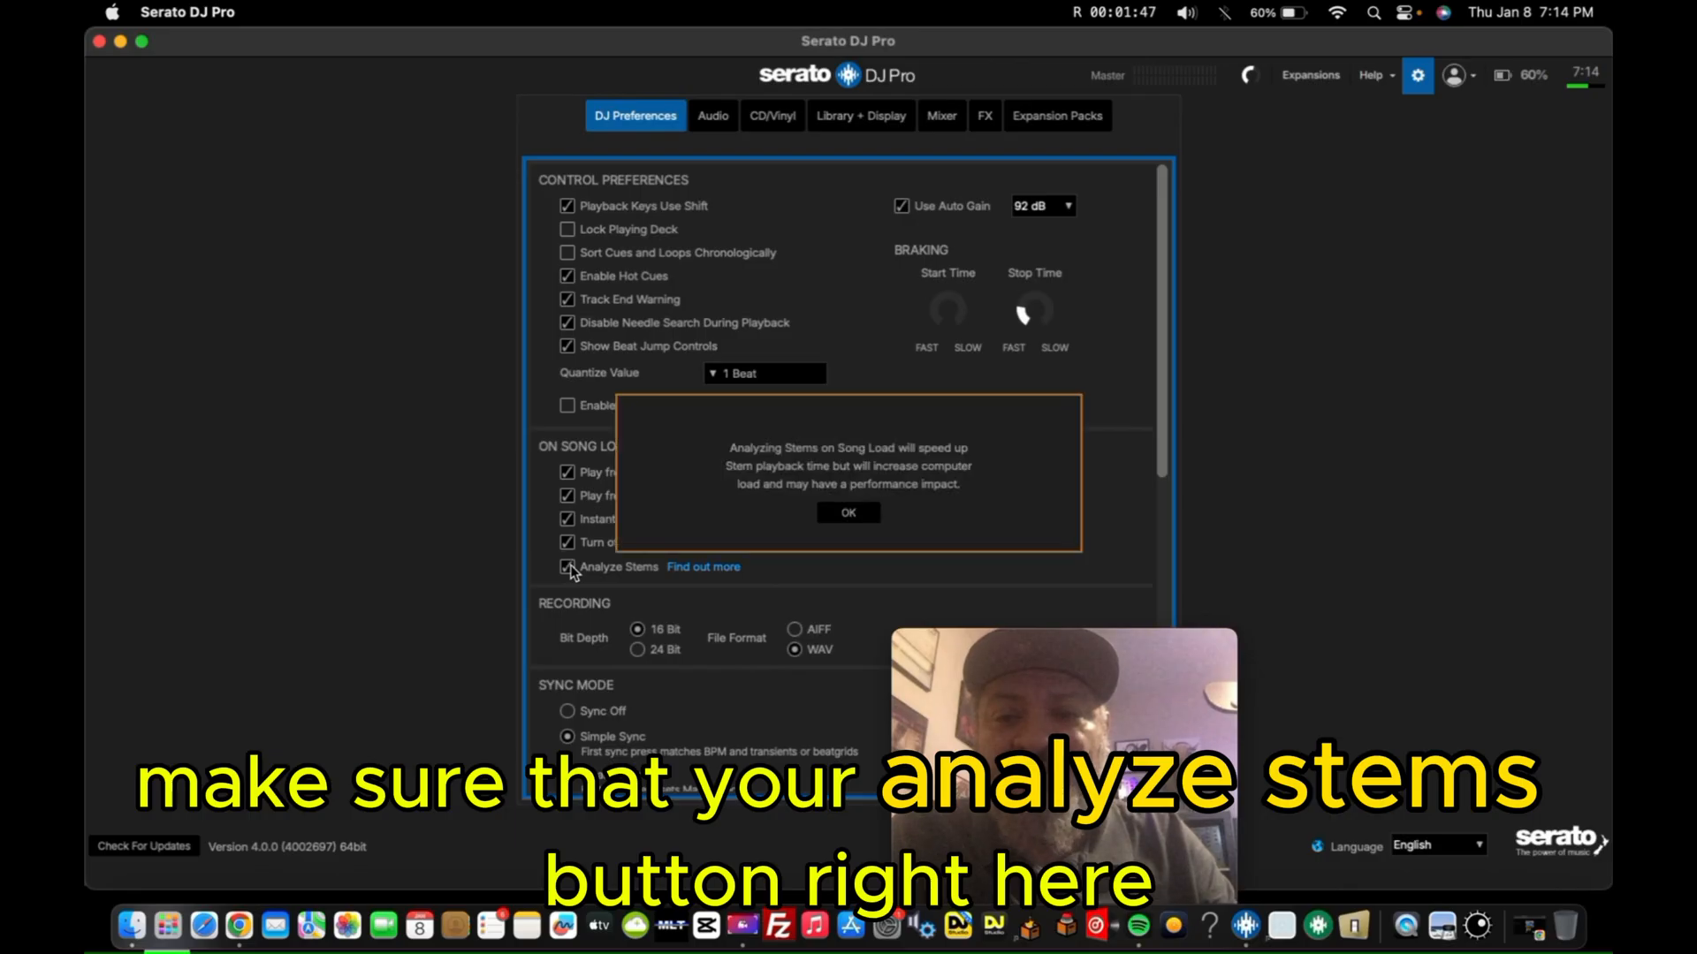
{"action": "left_click", "coordinate": [847, 511]}
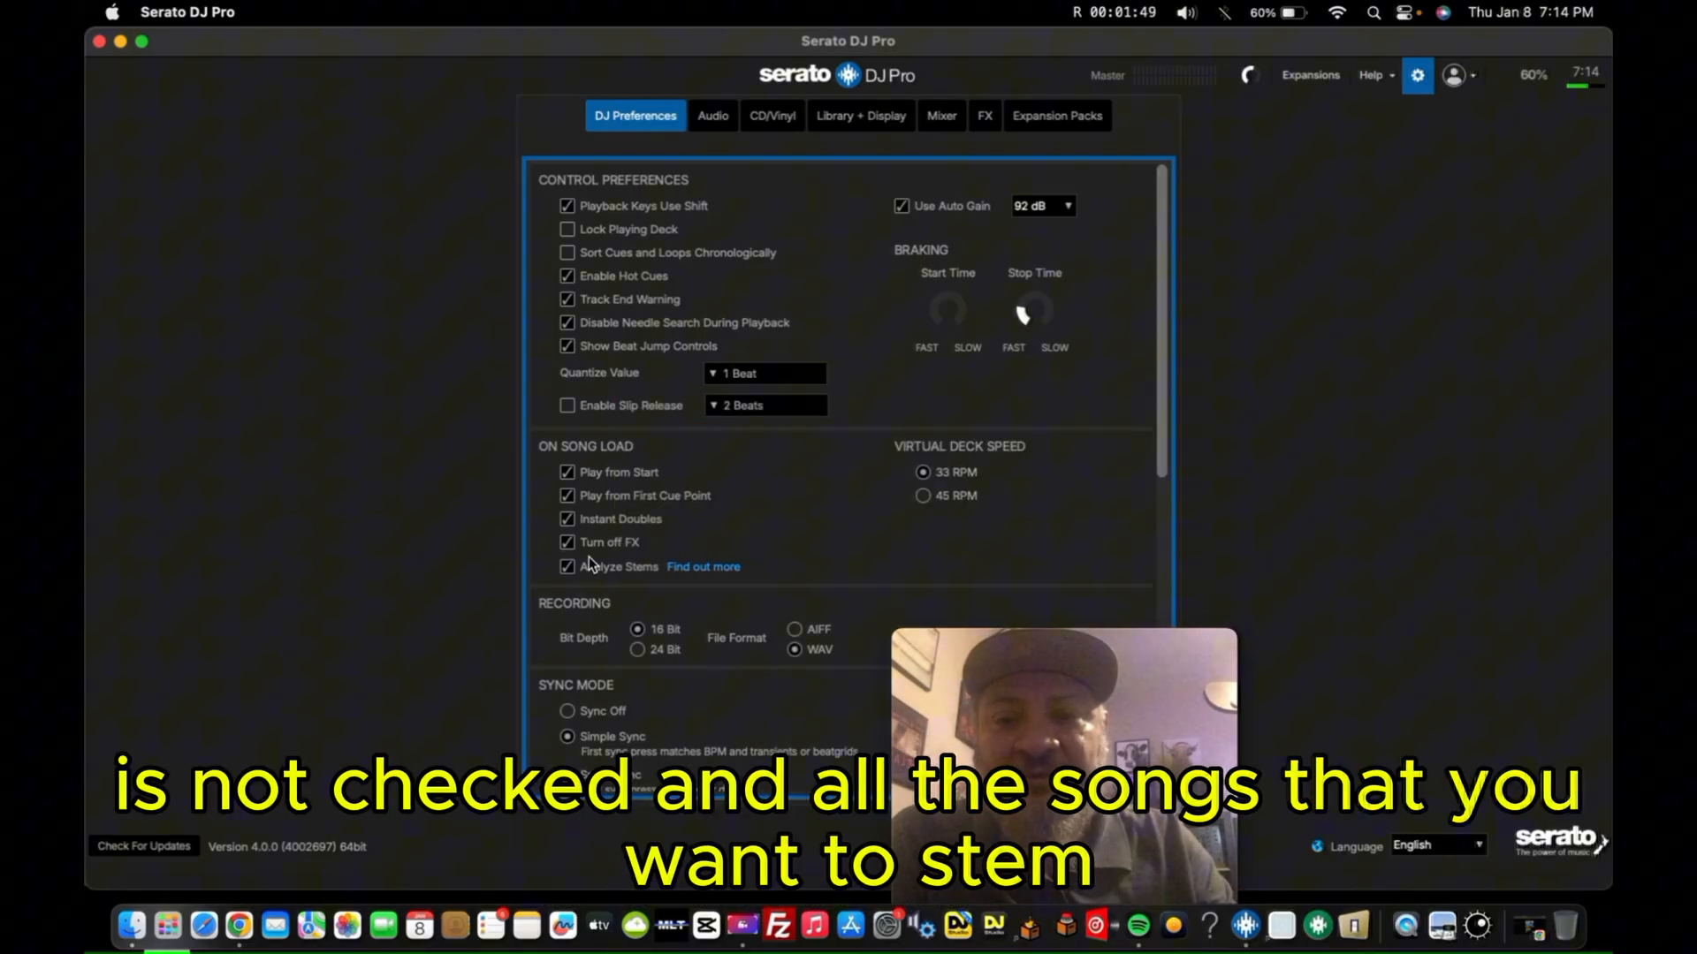
{"action": "left_click", "coordinate": [565, 565]}
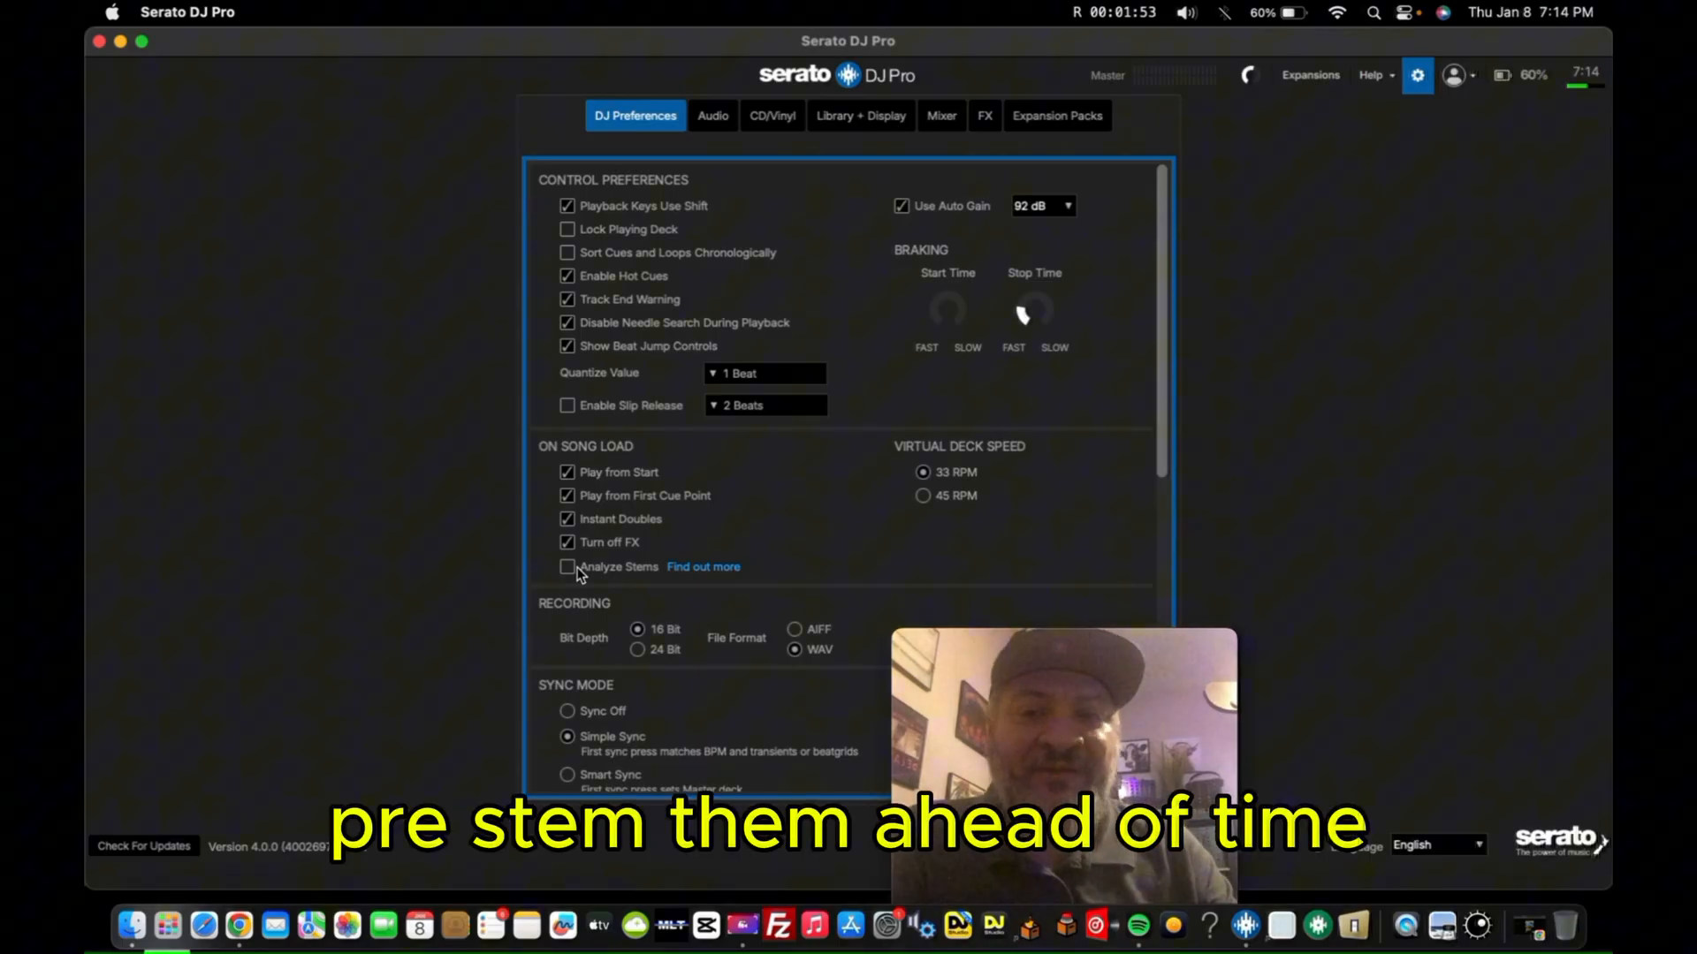
{"action": "left_click", "coordinate": [712, 116]}
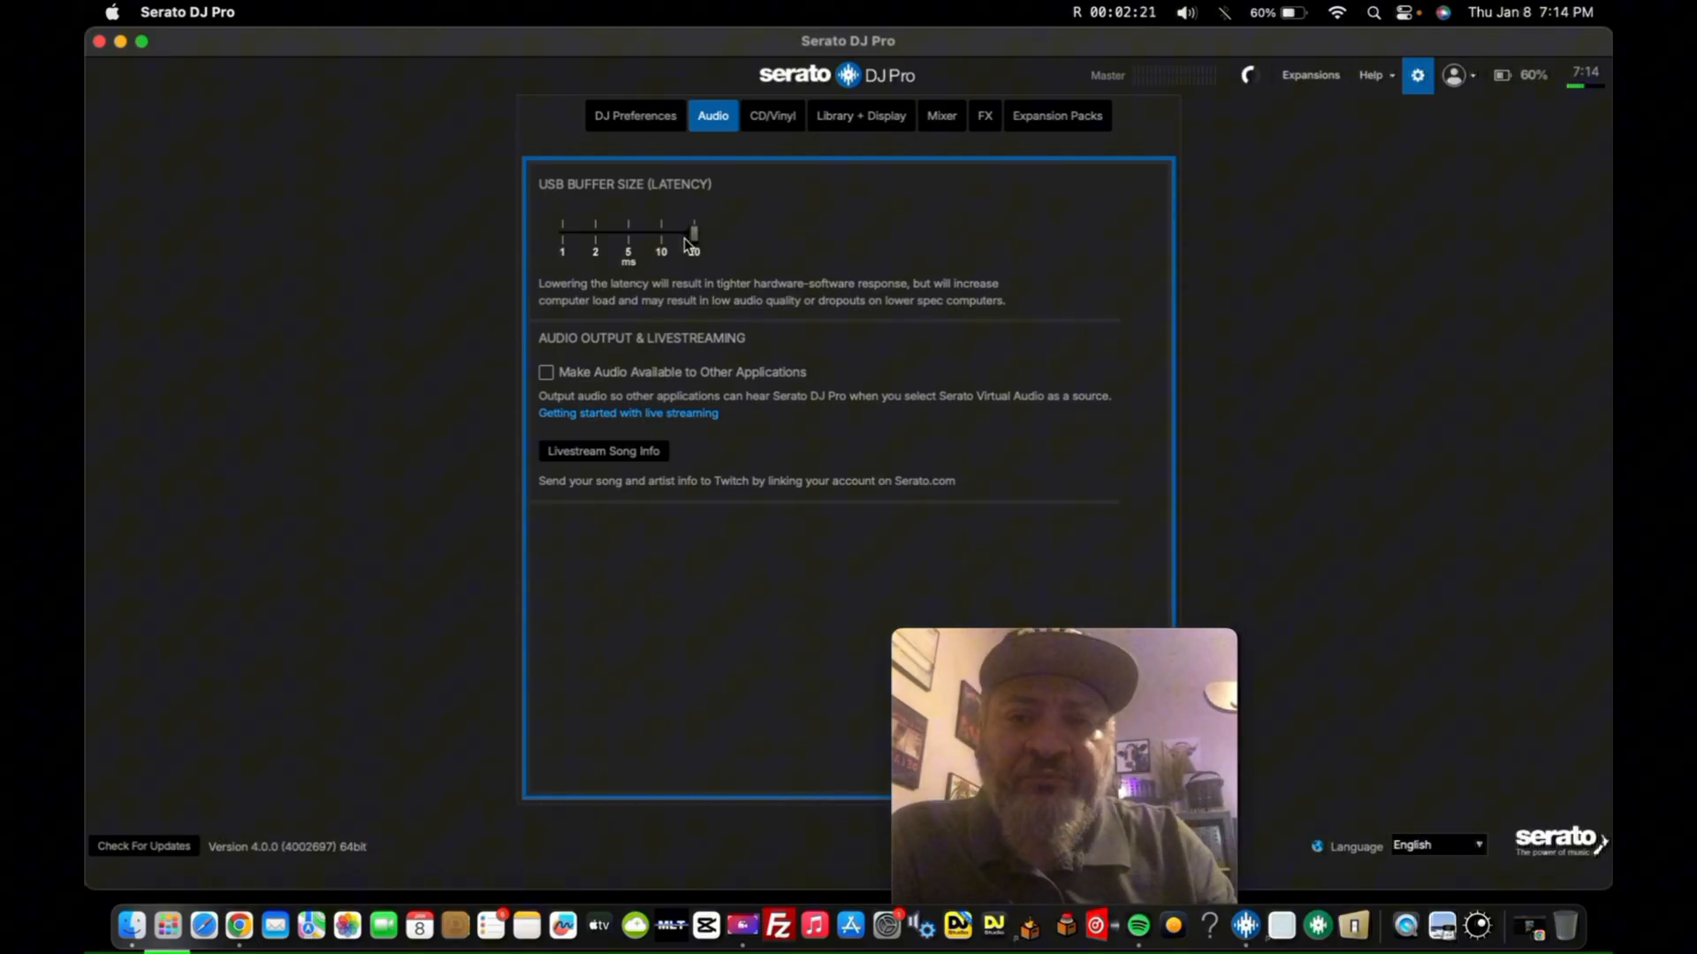
- Drag the USB buffer size down to 1 ms, back to 20 ms, and apply
{"action": "left_click_drag", "start_coordinate": [693, 233], "coordinate": [562, 232]}
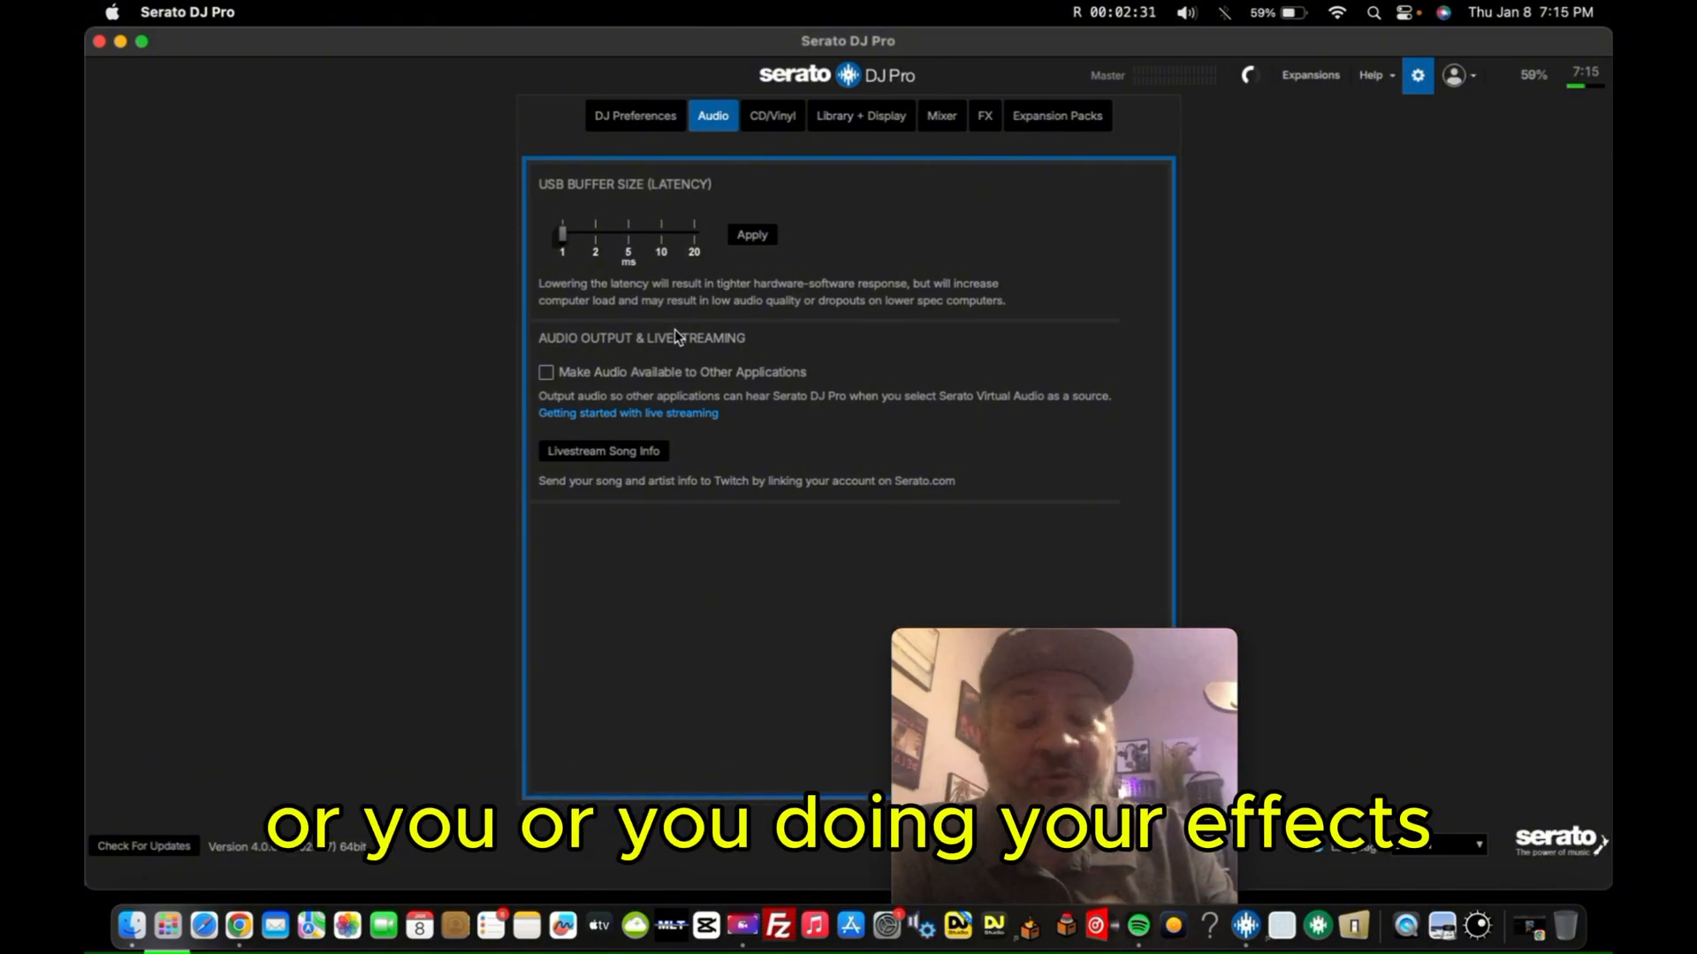
{"action": "mouse_move", "coordinate": [734, 270]}
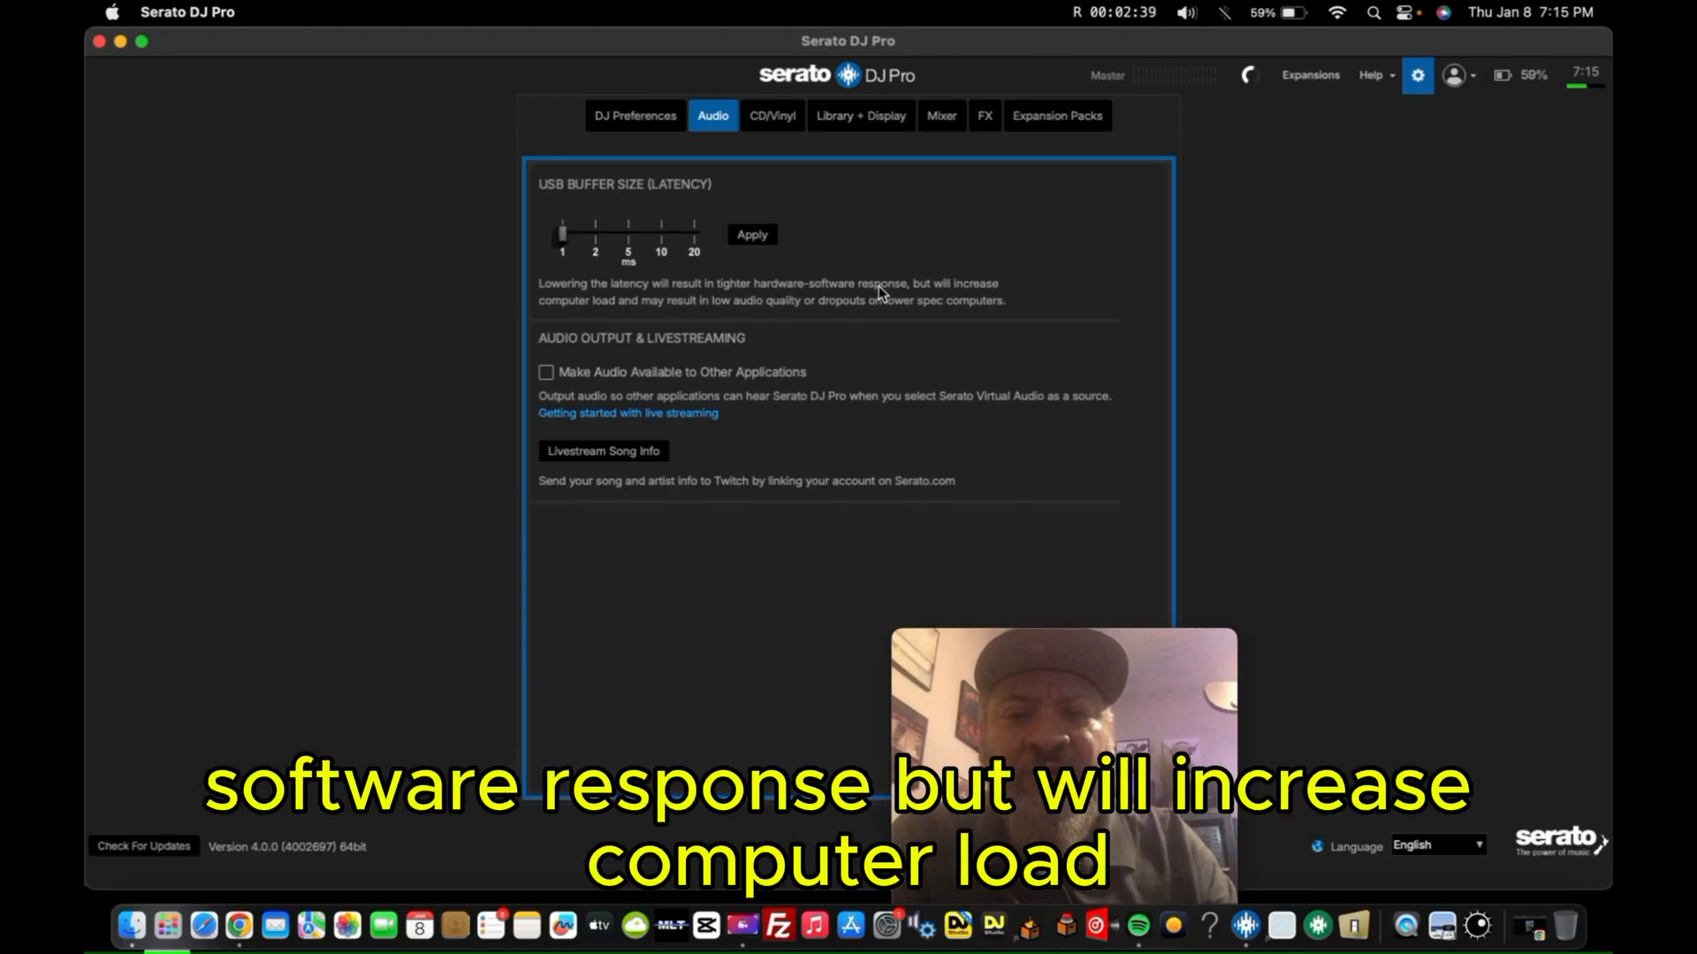
{"action": "mouse_move", "coordinate": [606, 315]}
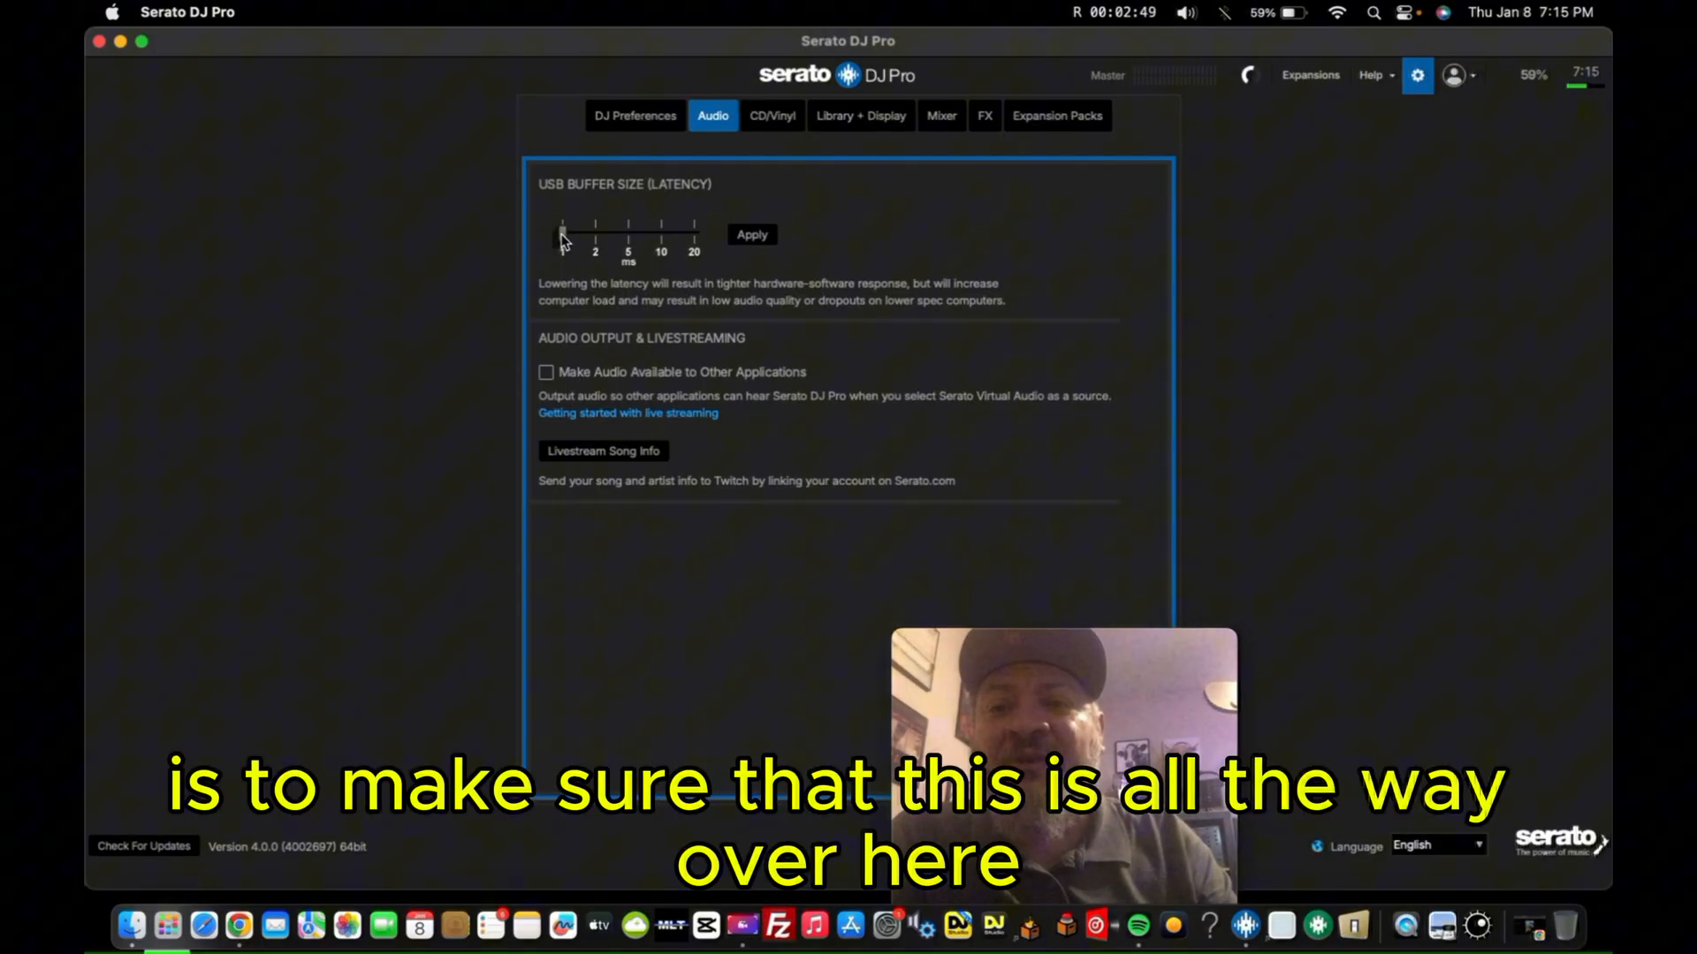
{"action": "left_click_drag", "start_coordinate": [563, 230], "coordinate": [693, 229]}
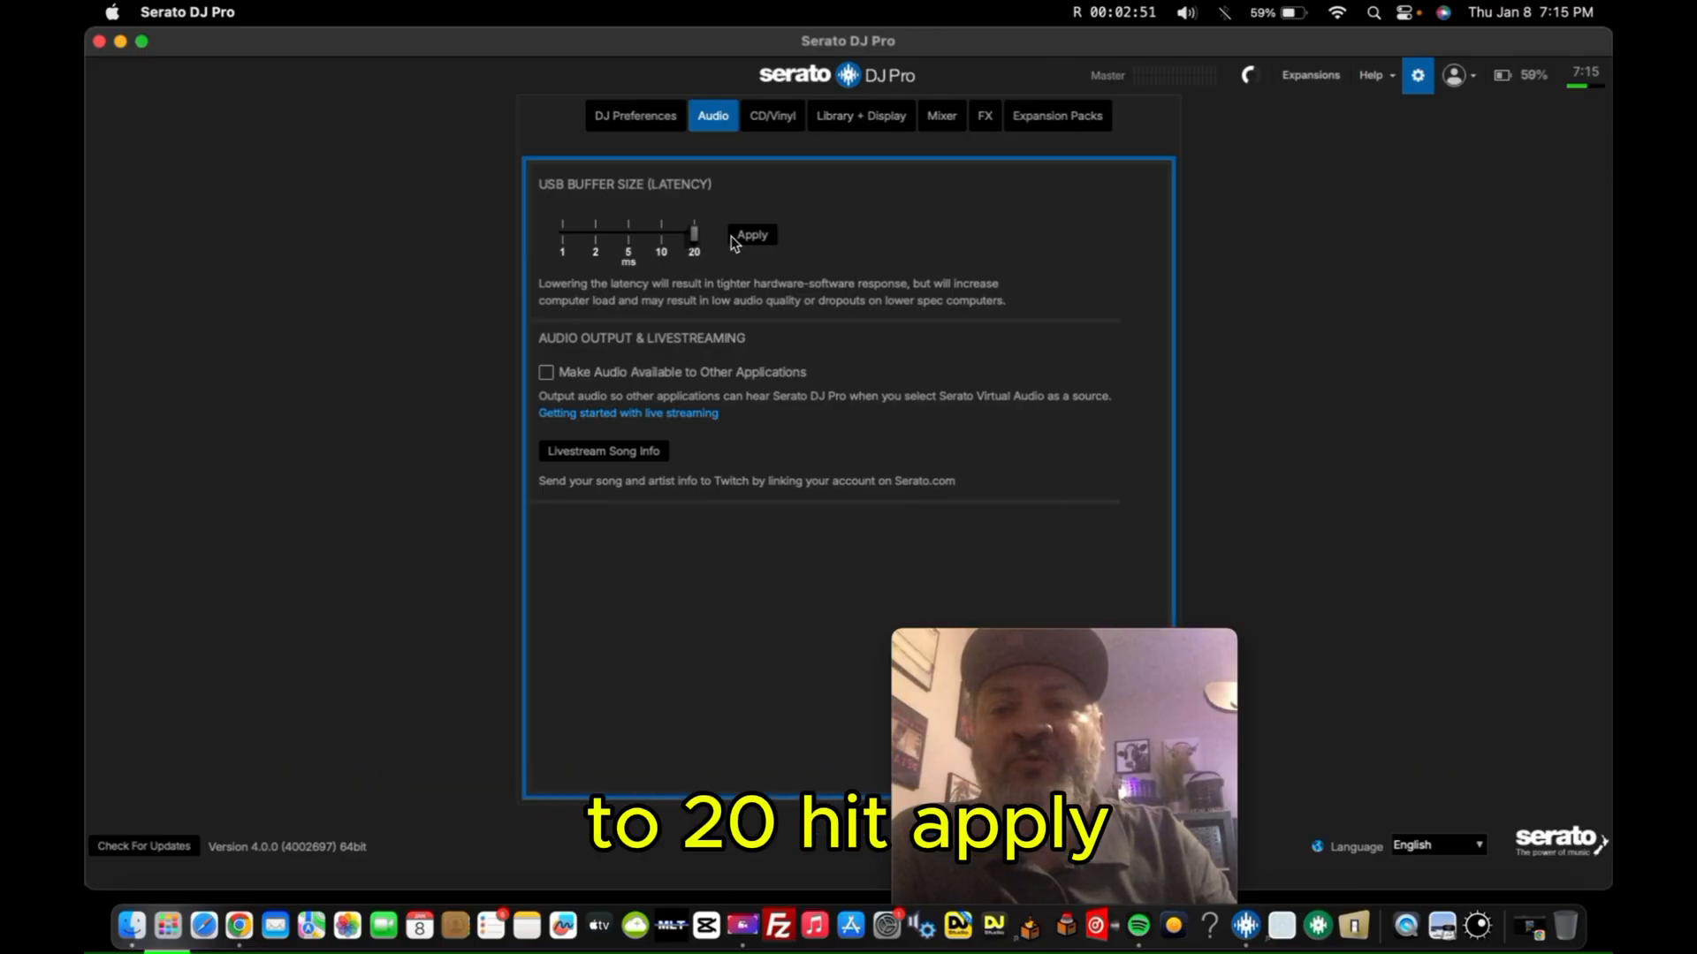
{"action": "left_click", "coordinate": [751, 233]}
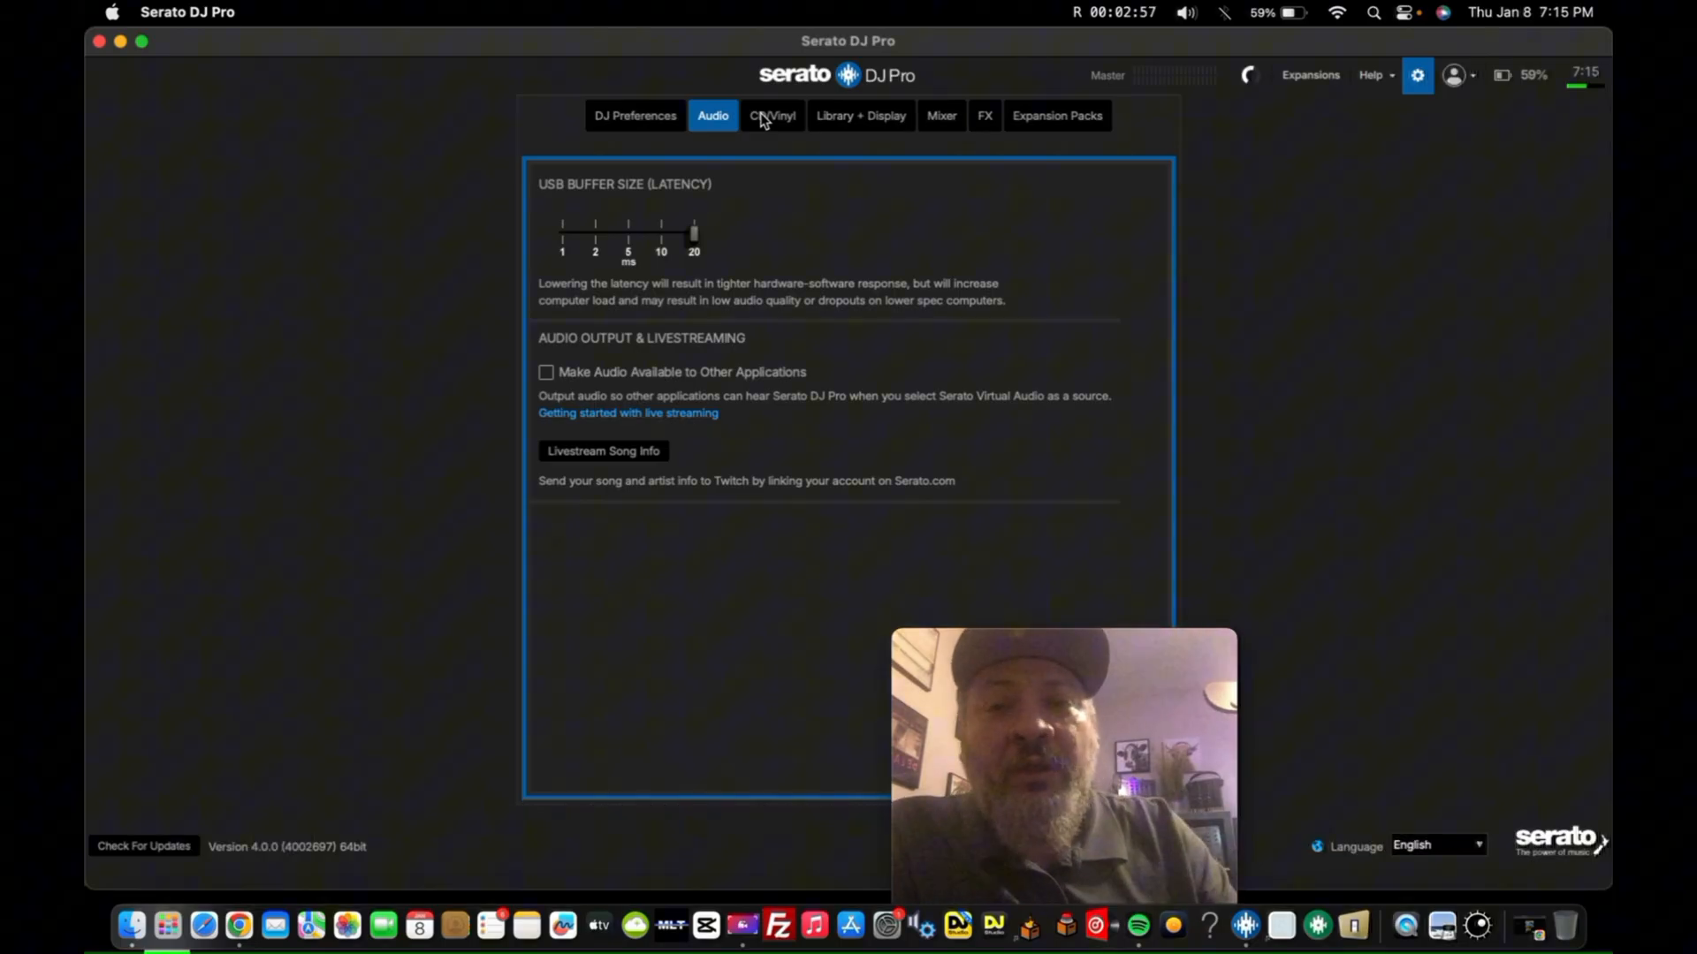
- In Library + Display settings, try enabling Hi-Res Screen Display and dismiss its restart warning
{"action": "left_click", "coordinate": [771, 115]}
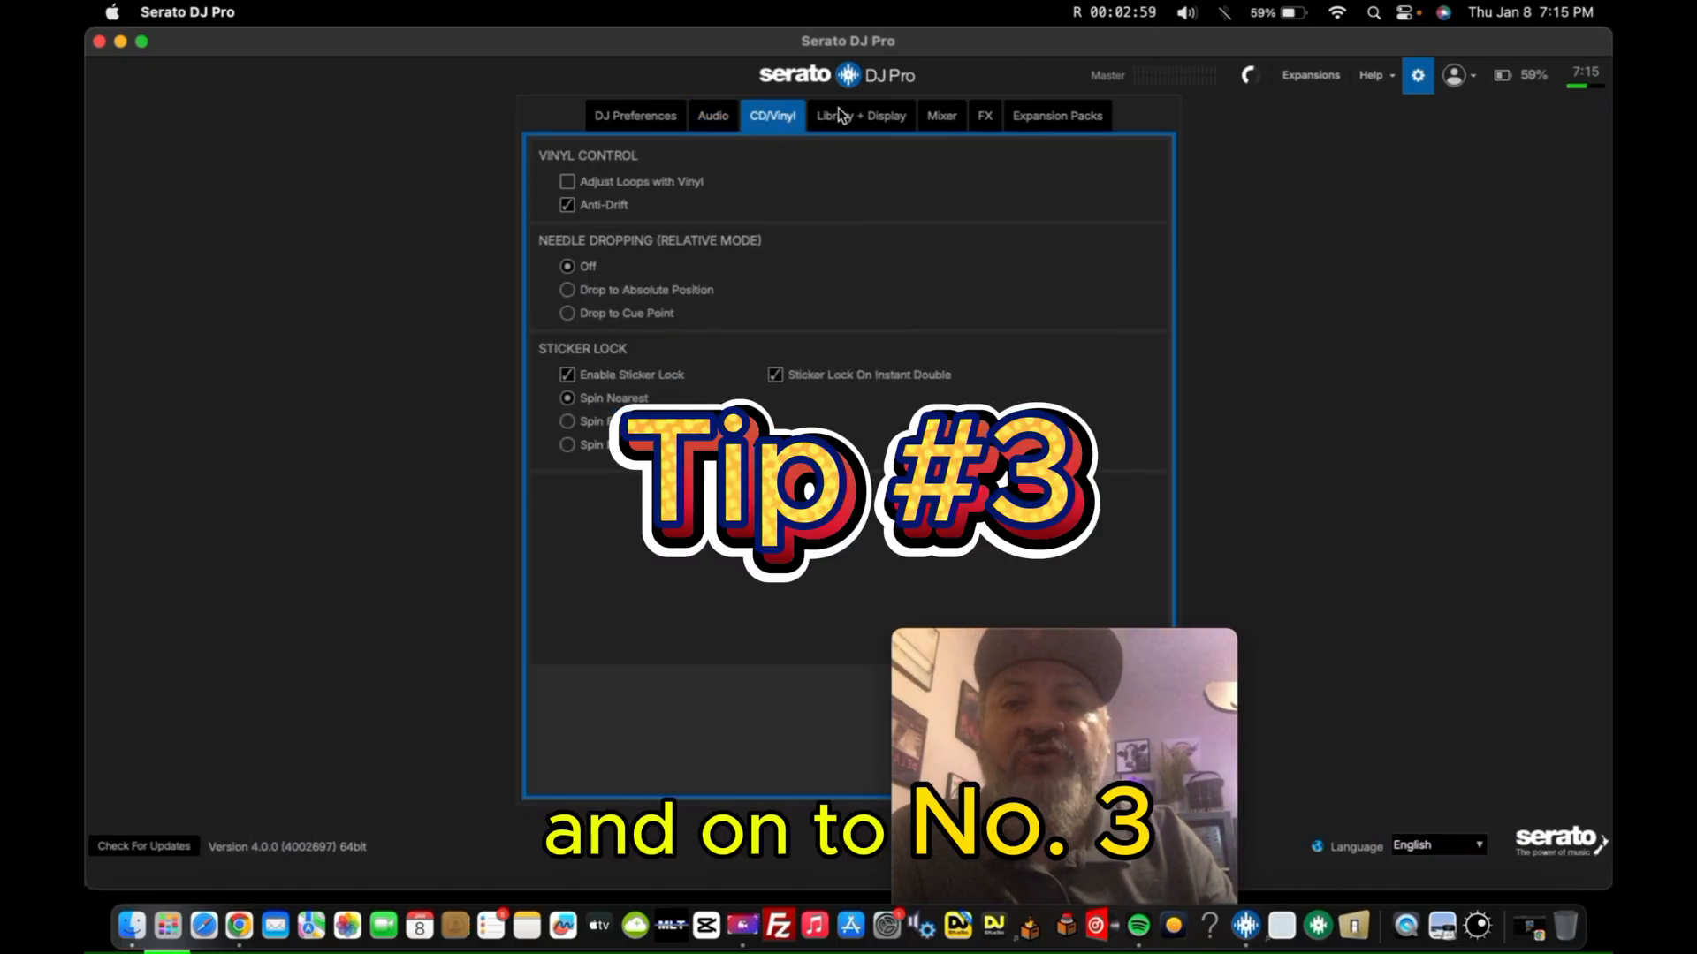
{"action": "left_click", "coordinate": [859, 116]}
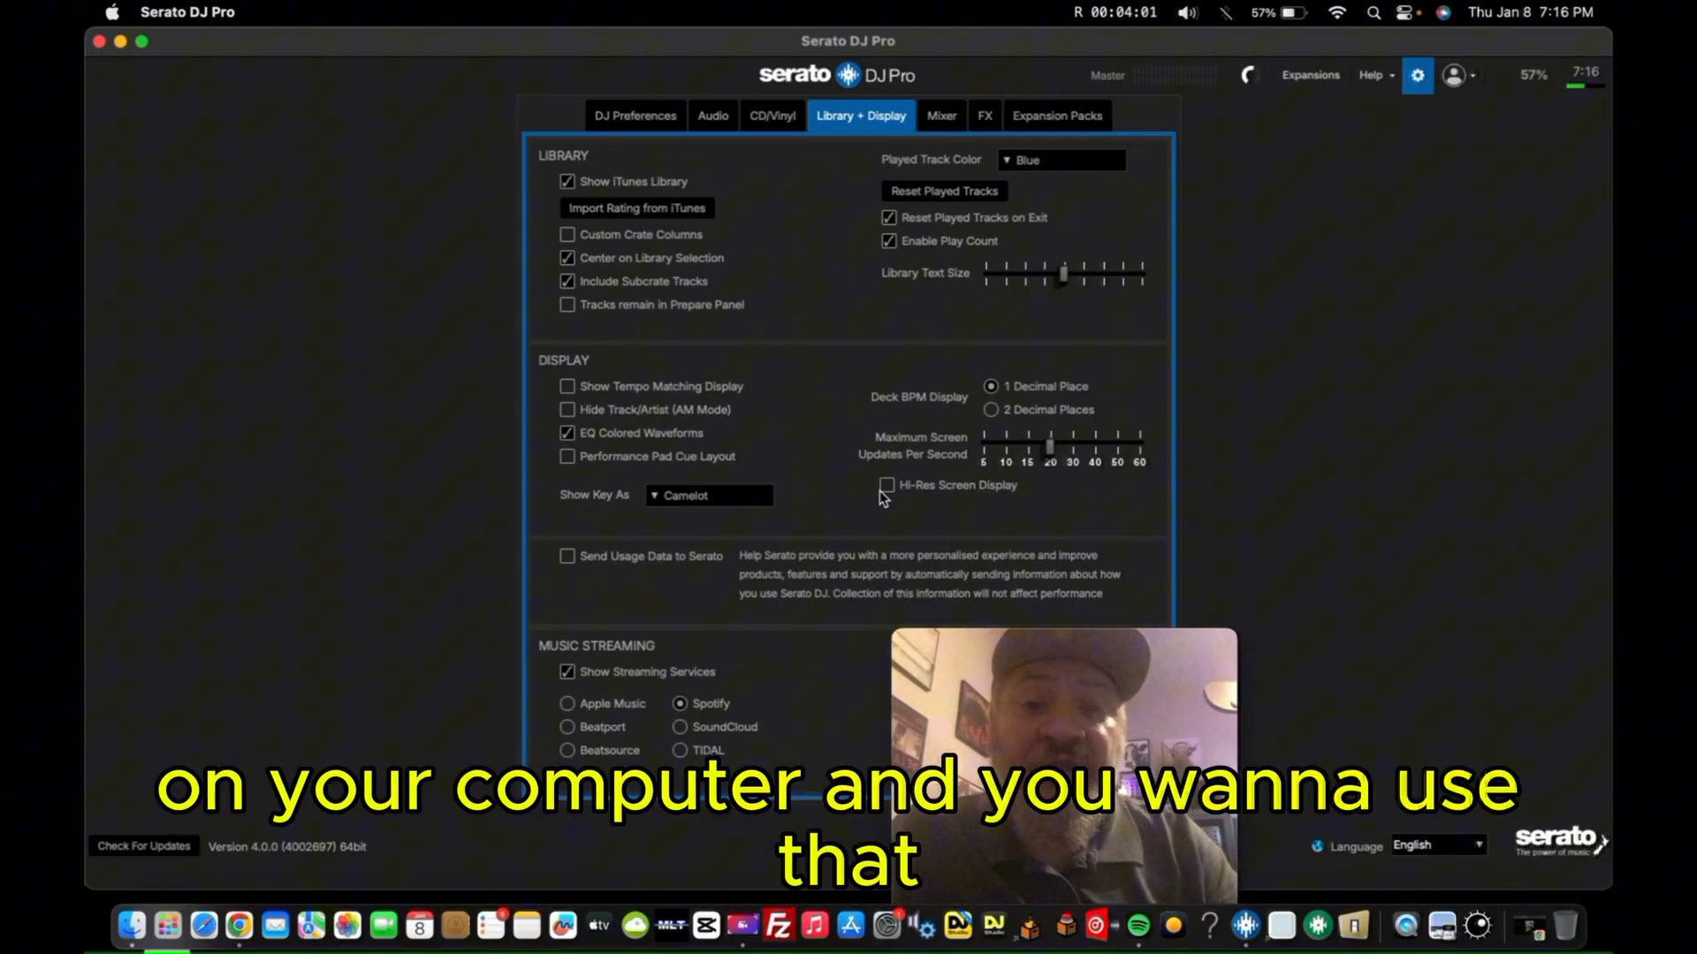
{"action": "left_click", "coordinate": [887, 485]}
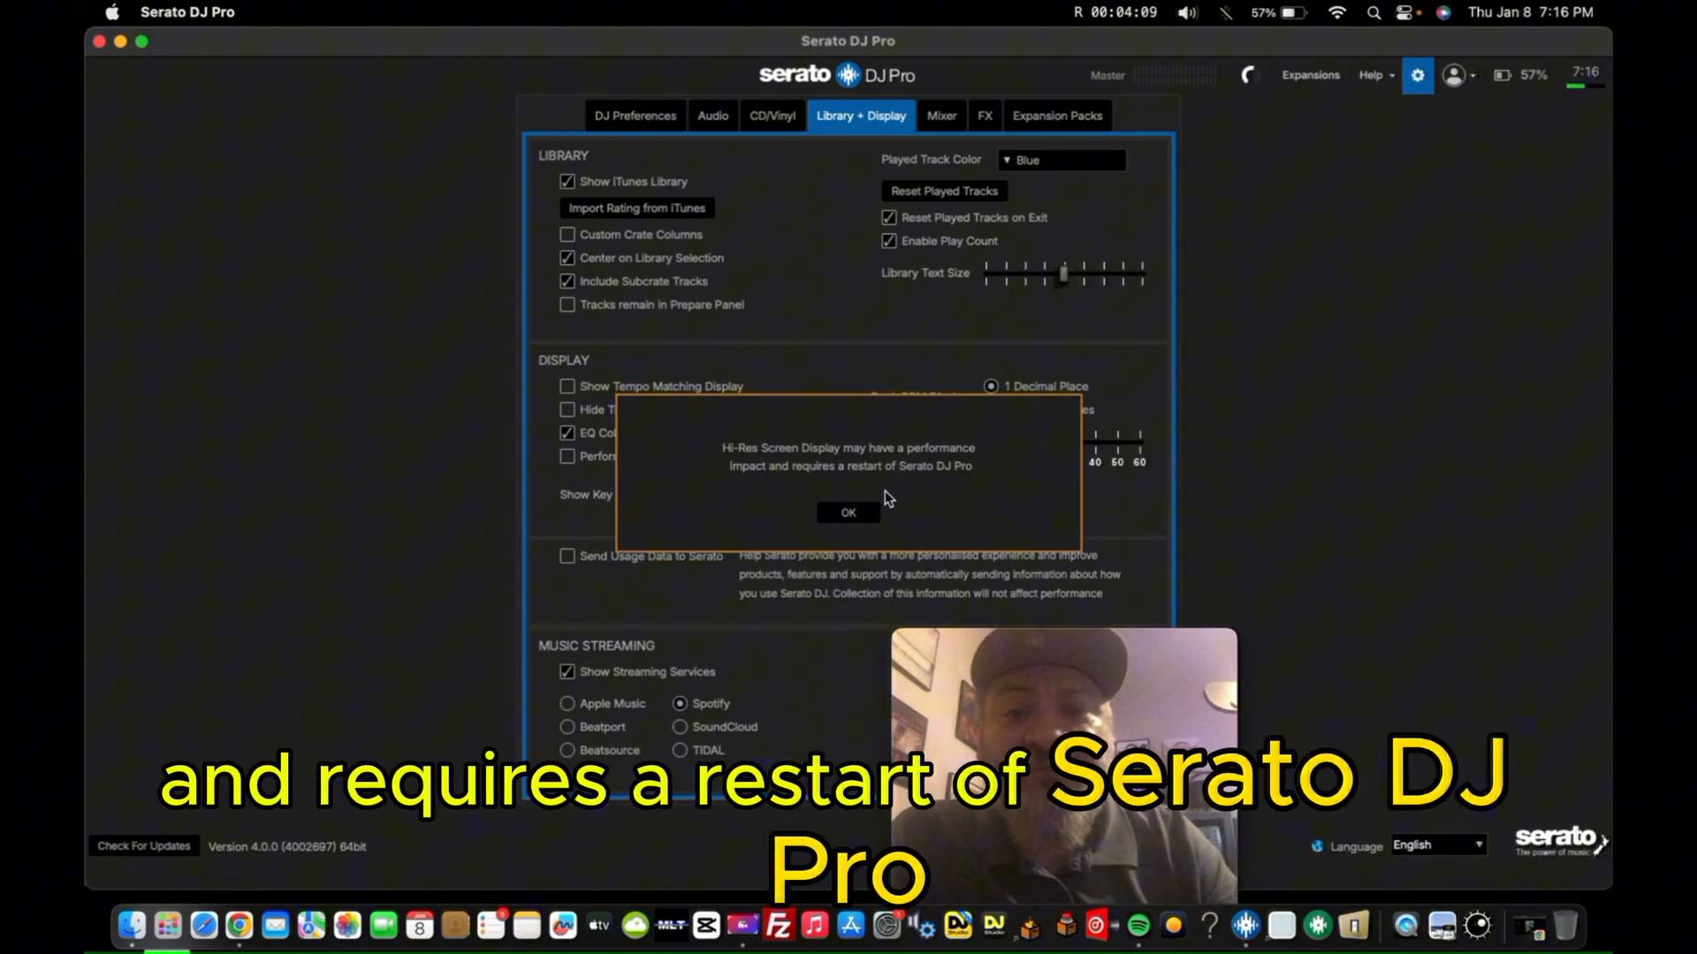
{"action": "left_click", "coordinate": [848, 512]}
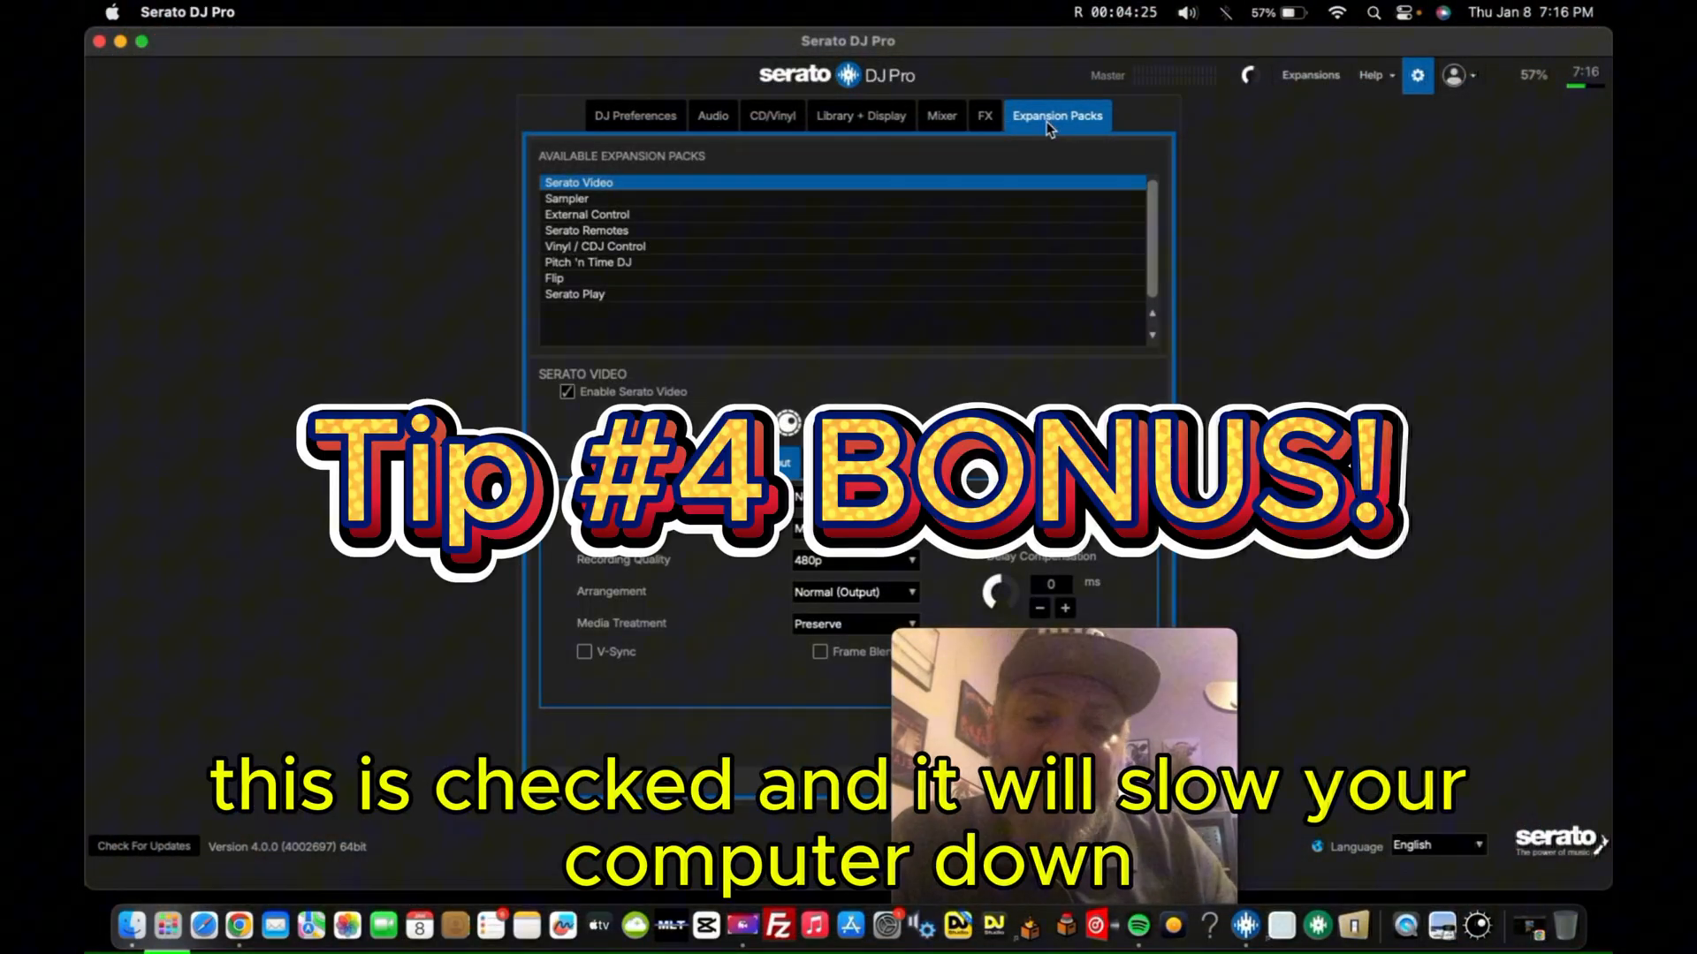
{"action": "mouse_move", "coordinate": [661, 8]}
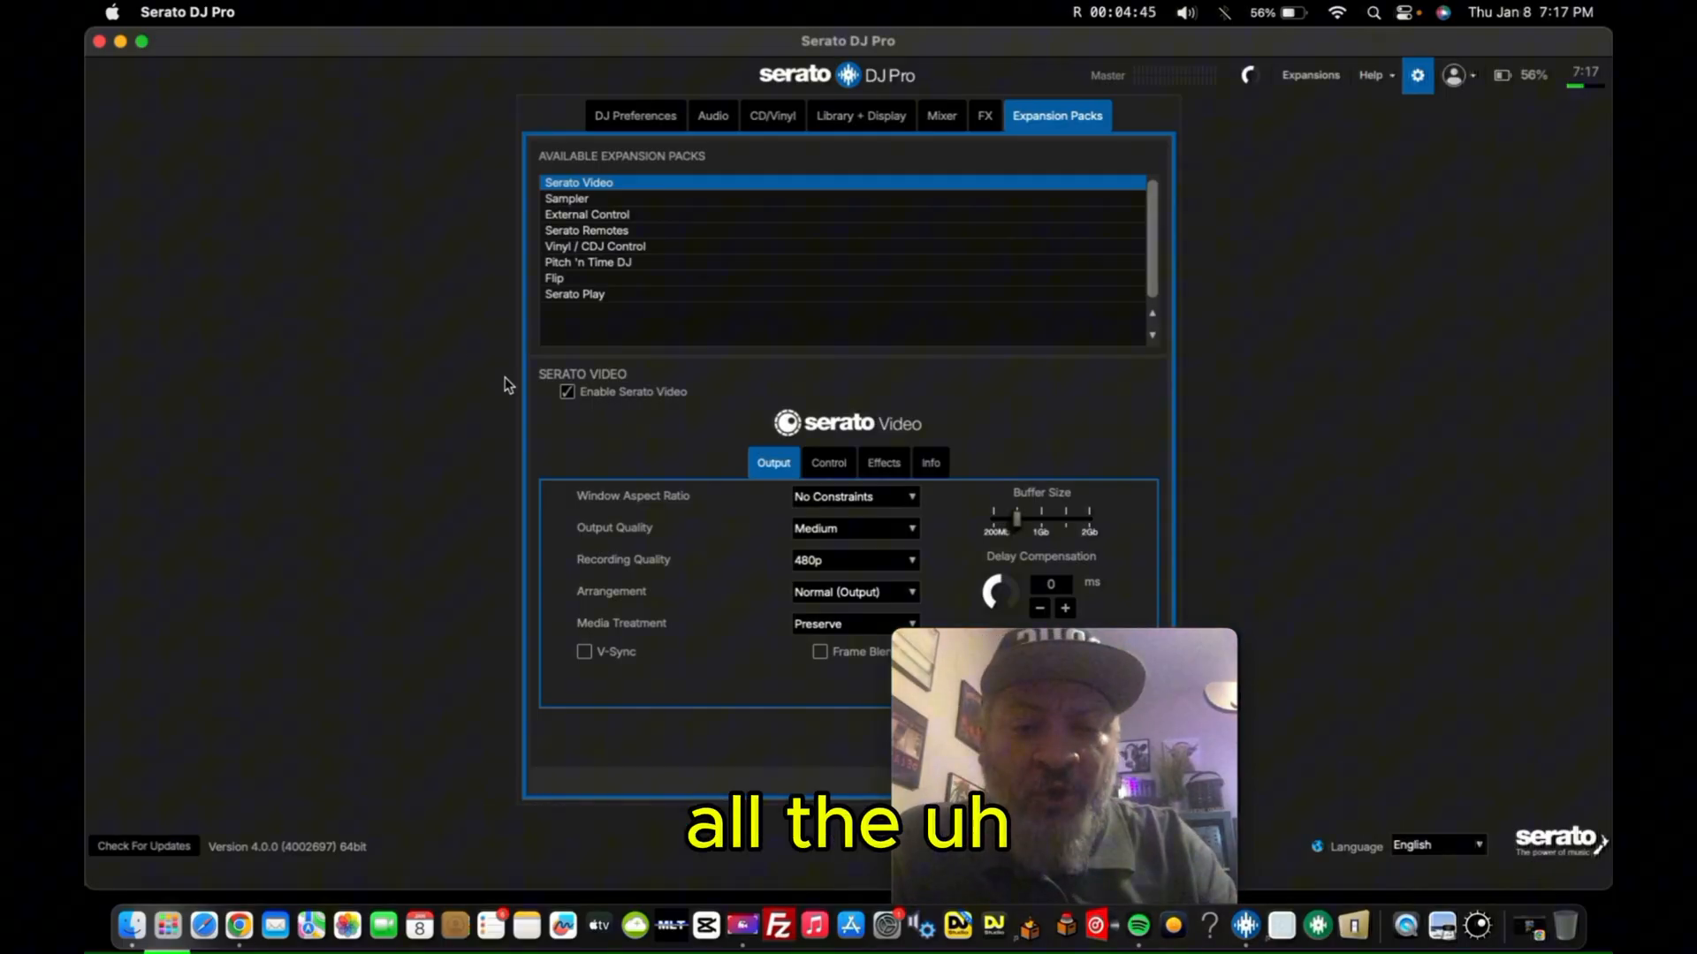
{"action": "mouse_move", "coordinate": [700, 611]}
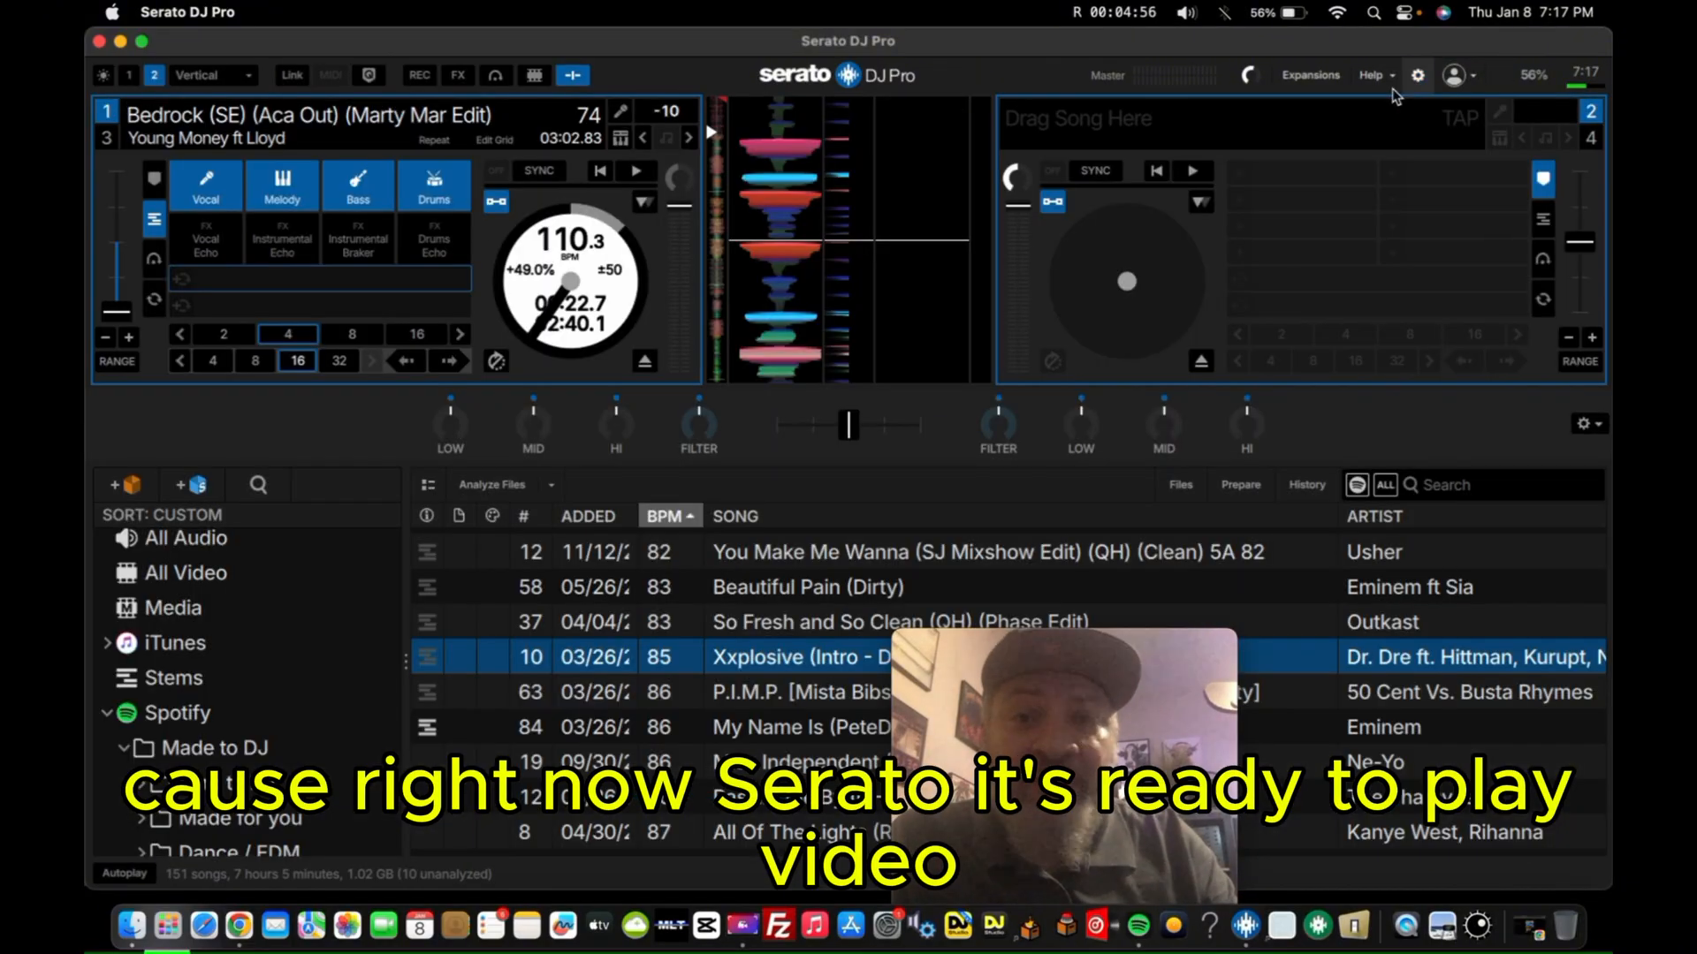
- Show the video panel, then reopen Setup and untick Enable Serato Video
{"action": "left_click", "coordinate": [532, 74]}
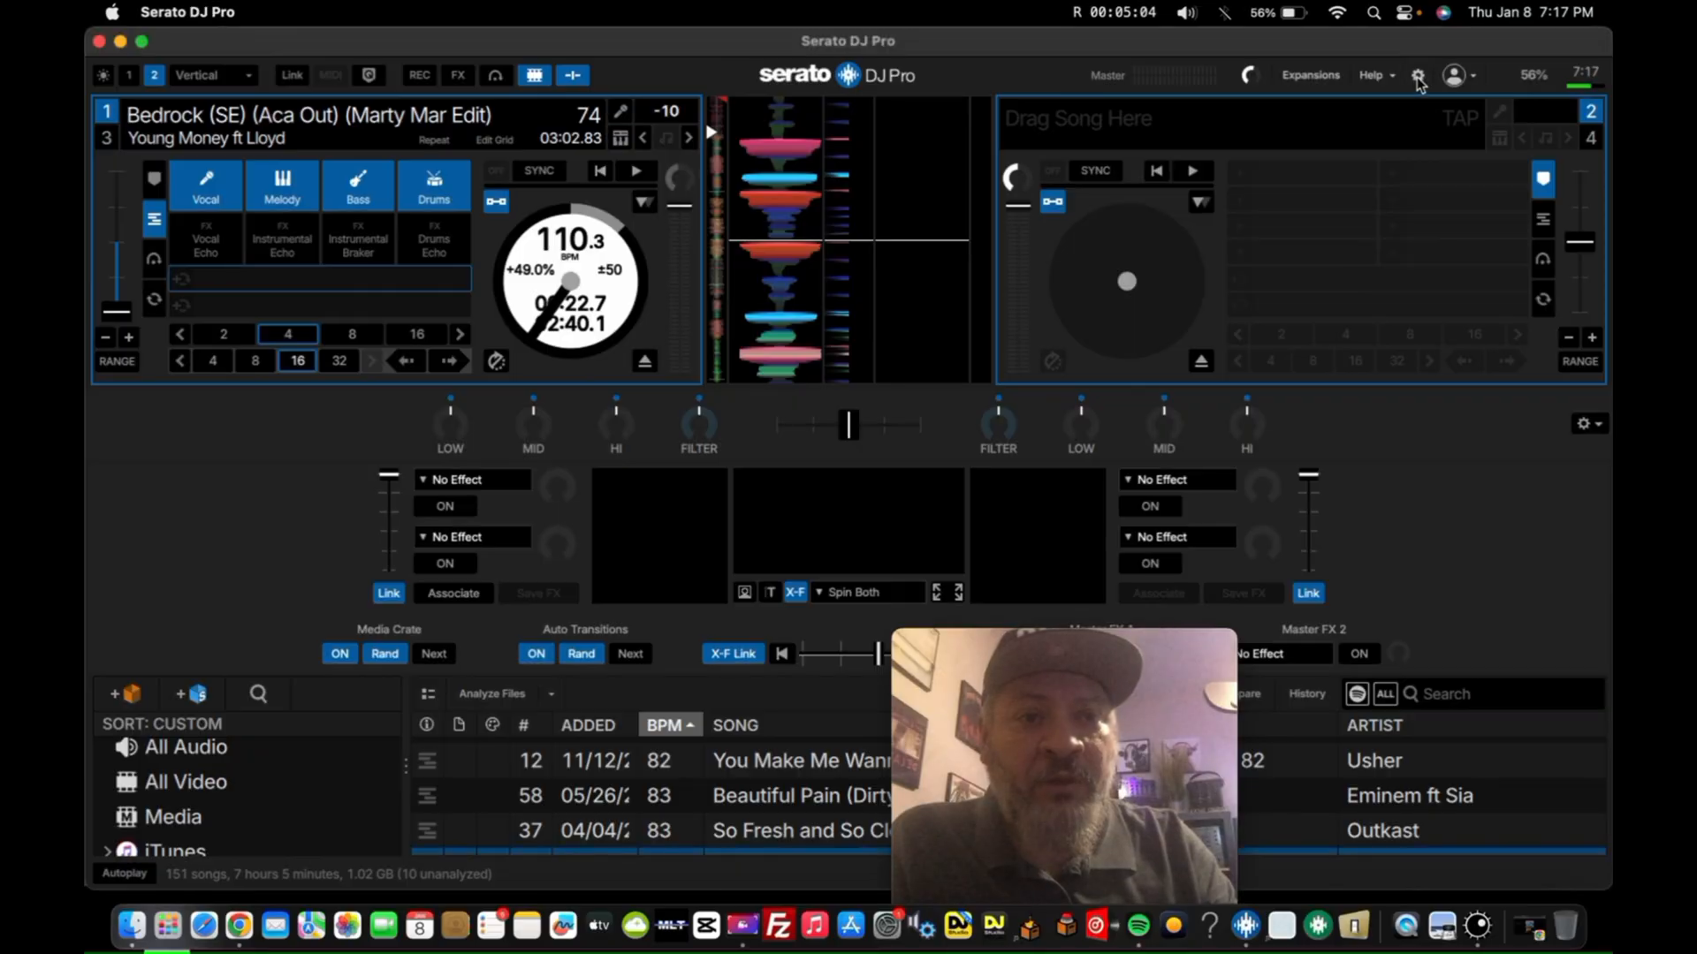
{"action": "left_click", "coordinate": [1417, 76]}
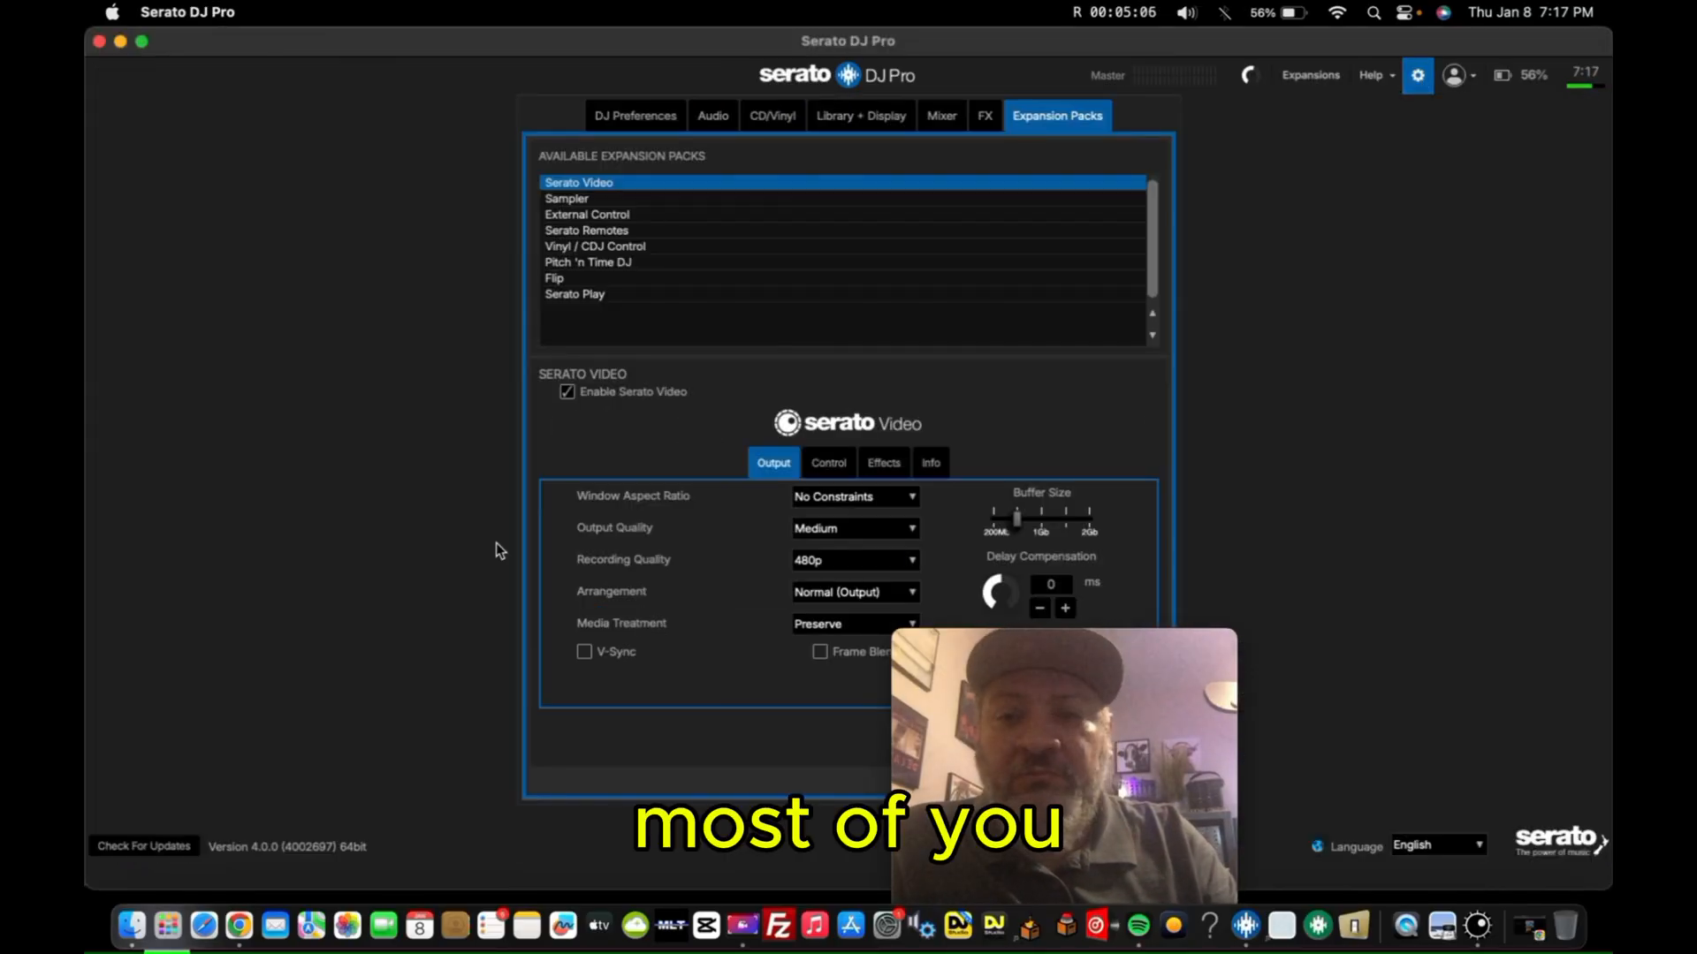
{"action": "left_click", "coordinate": [566, 392]}
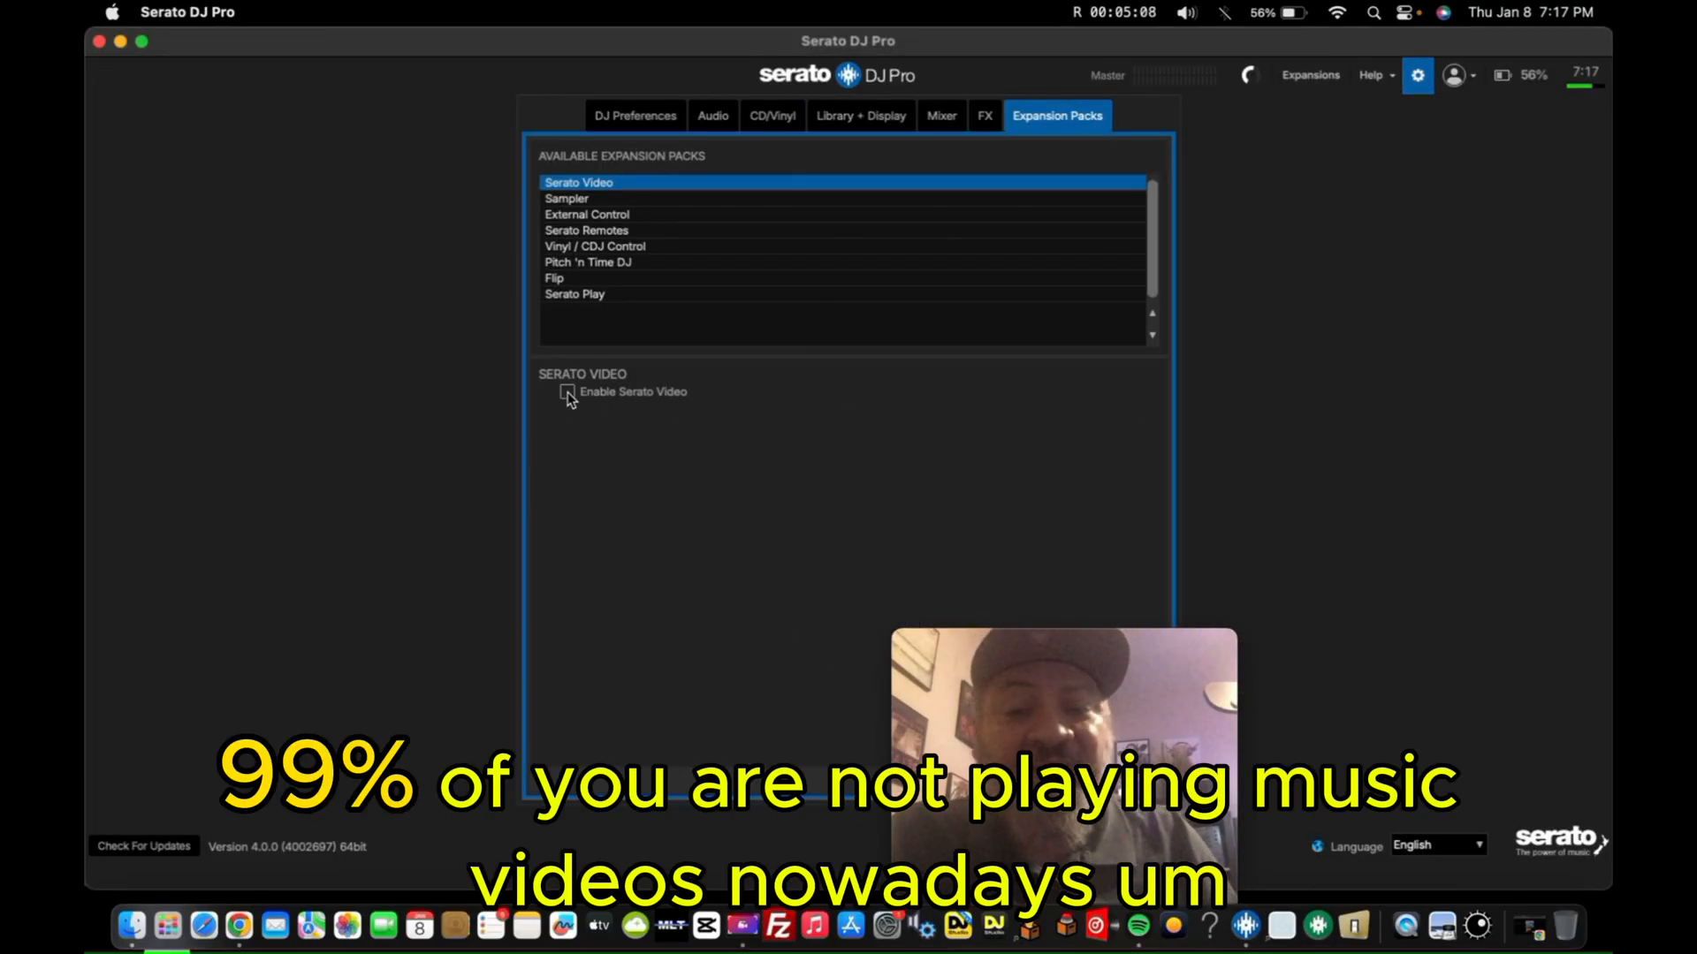